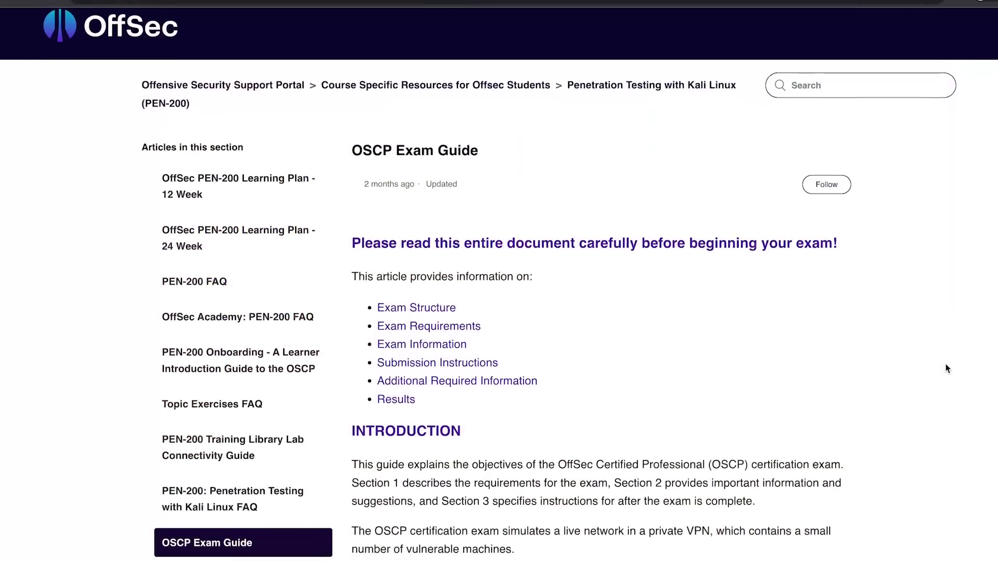
Scroll through the Google Cybersecurity Professional Certificate page and echo "UnixGuy is Spid" in the lab terminal
scroll("down", 3)
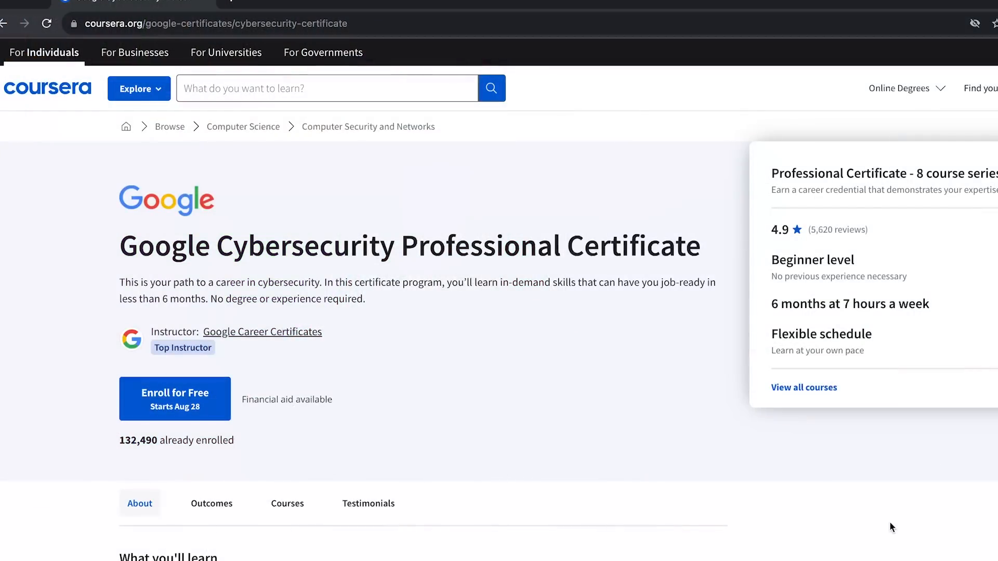
scroll("down", 3)
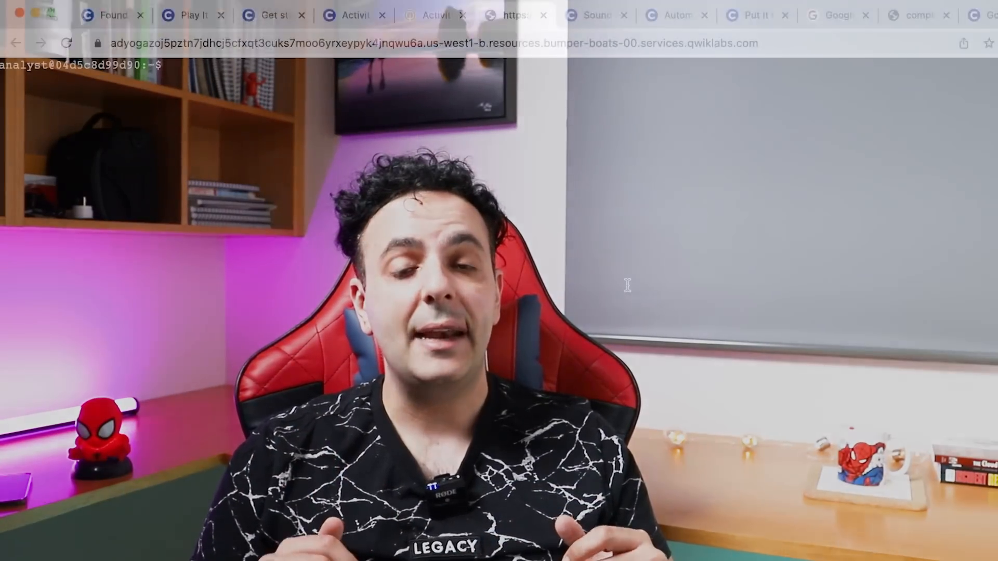
type("echo \"UnixGuy is Spid")
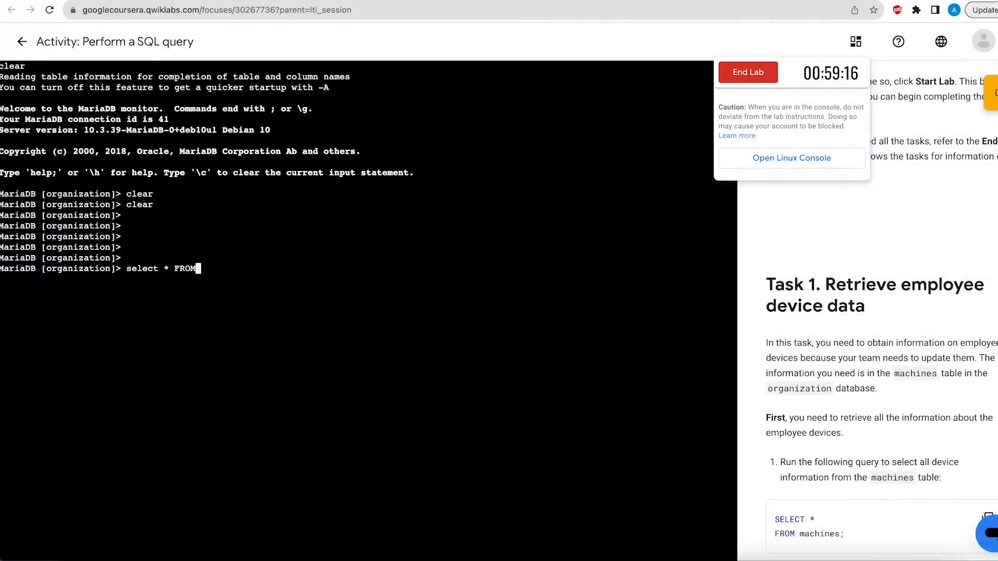
Begin the SELECT * FROM query at the MariaDB prompt to retrieve employee device data
type("\" \"")
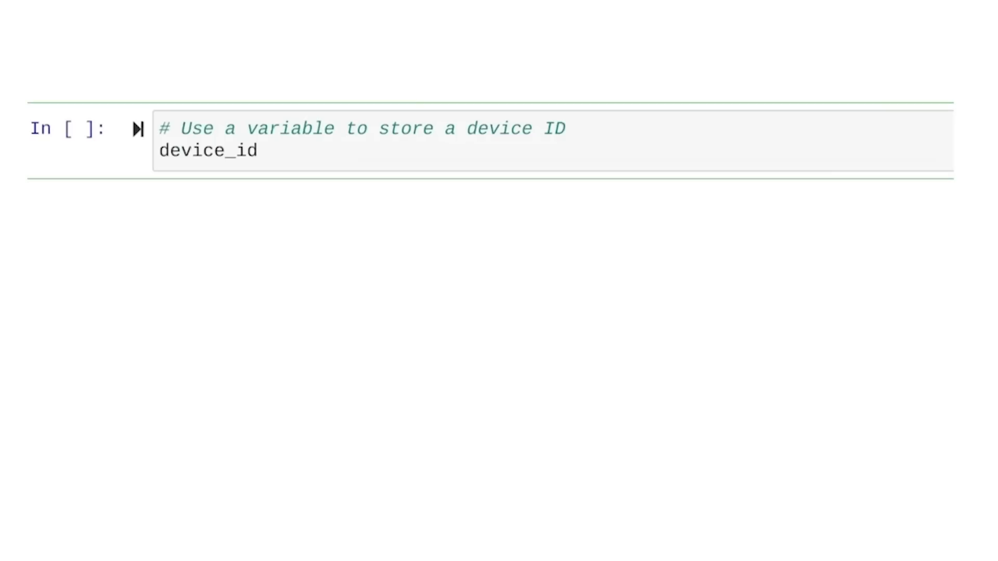
Assign the quoted device ID "h32" to the device_id variable in the notebook cell
type("=")
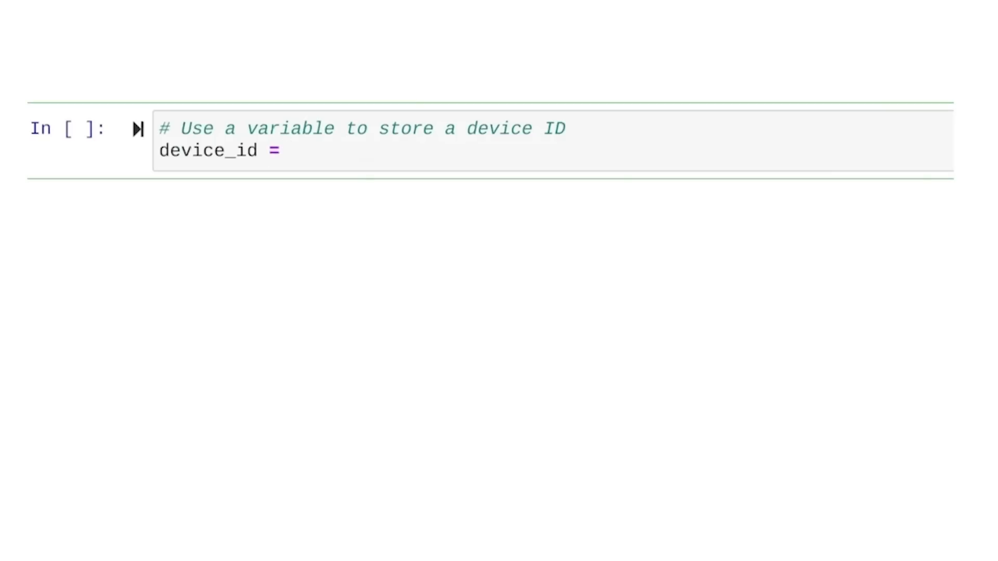
type("\"h32\"")
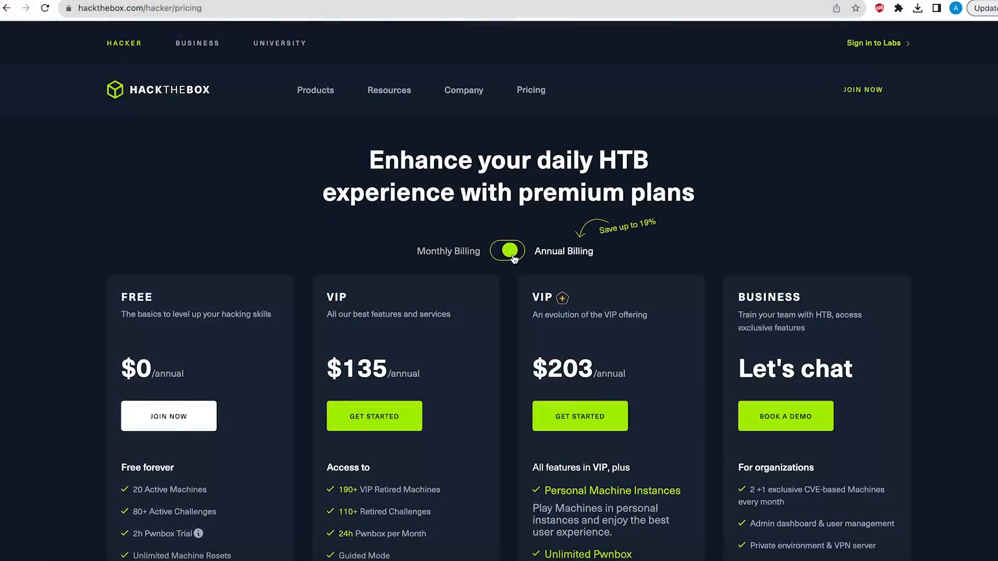
Review the annual premium plan prices and choose GET STARTED under the VIP plan
scroll("down", 3)
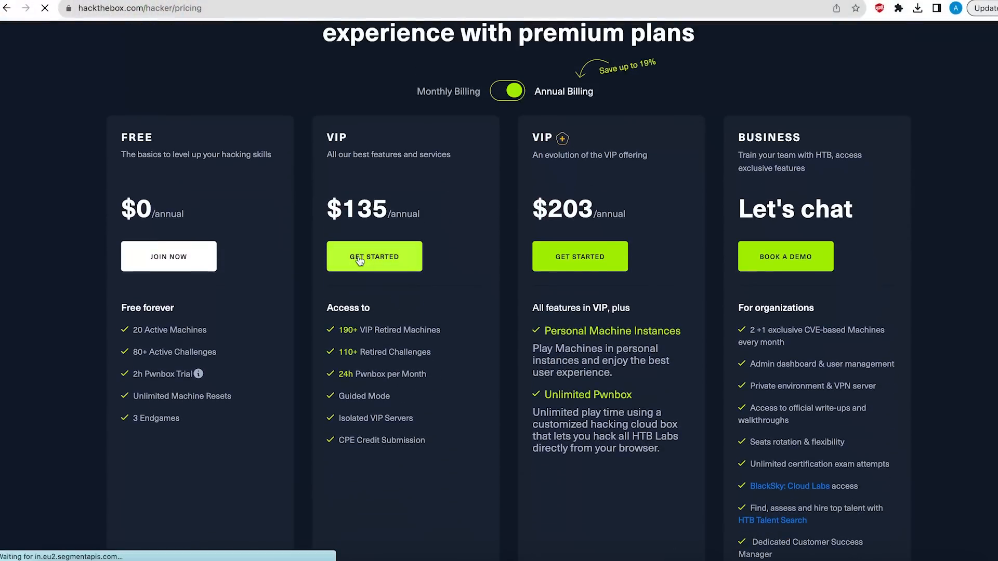
left_click(374, 256)
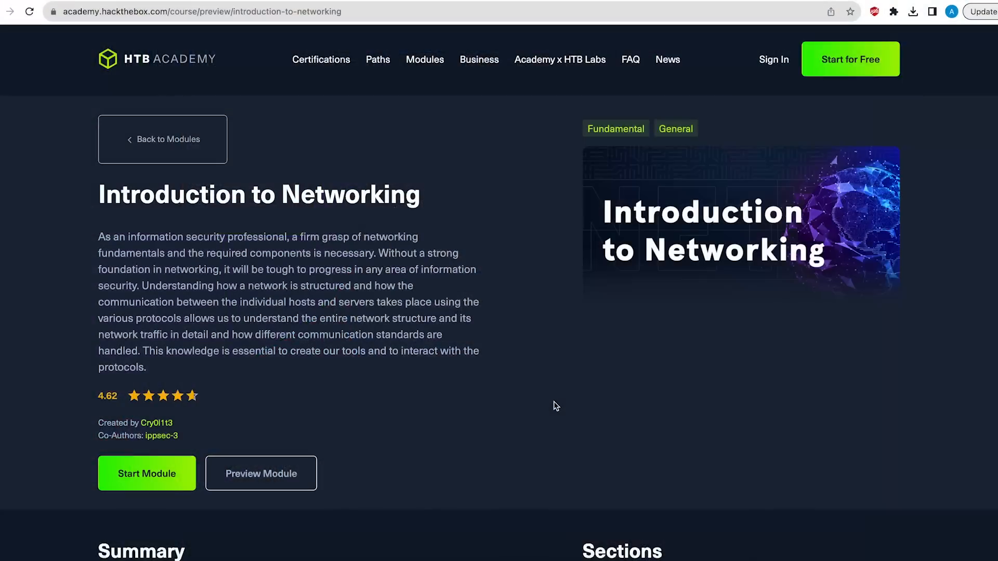
Browse the Introduction to Networking module and the Linux Fundamentals Sections list
scroll("down", 3)
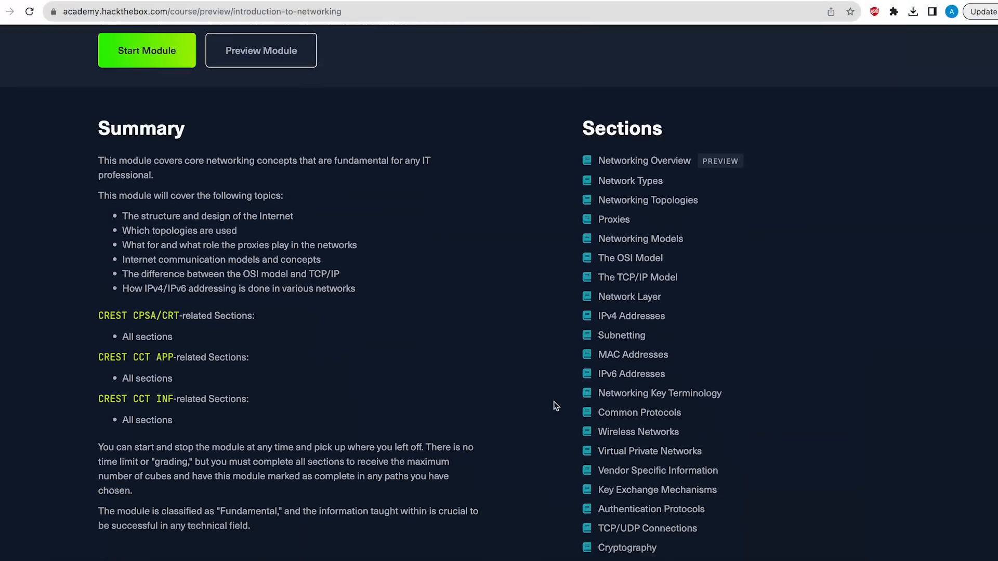
scroll("down", 3)
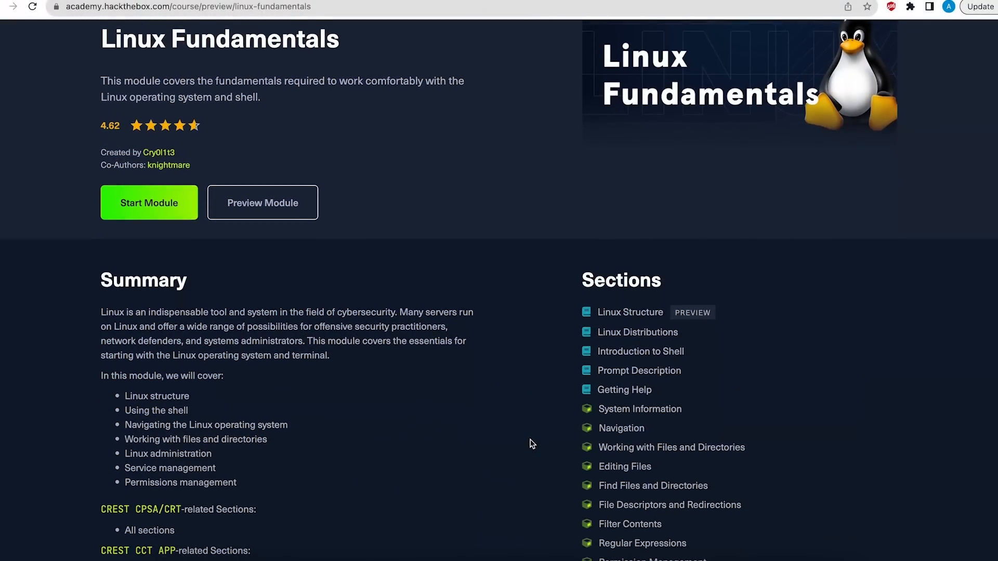
scroll("down", 3)
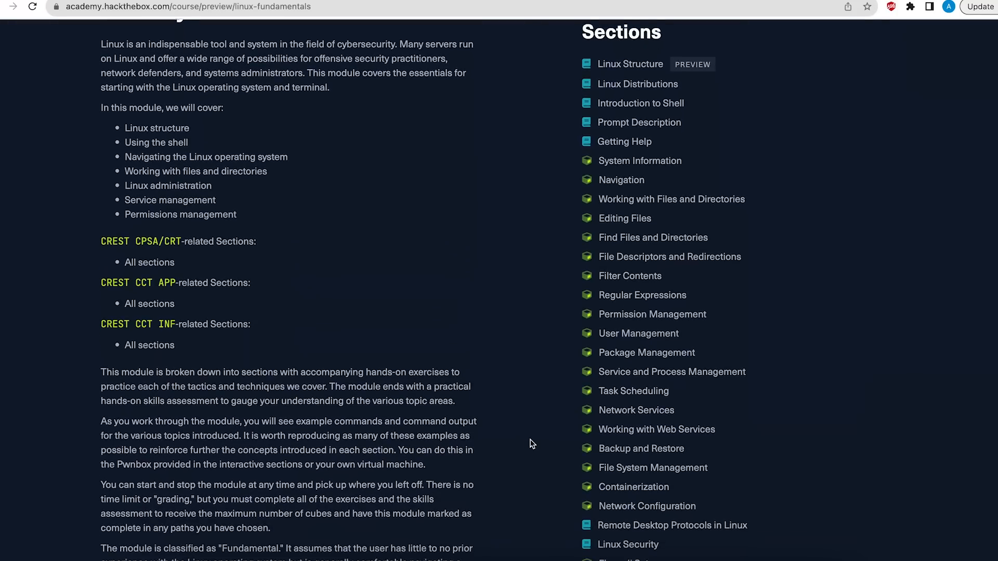
scroll("down", 3)
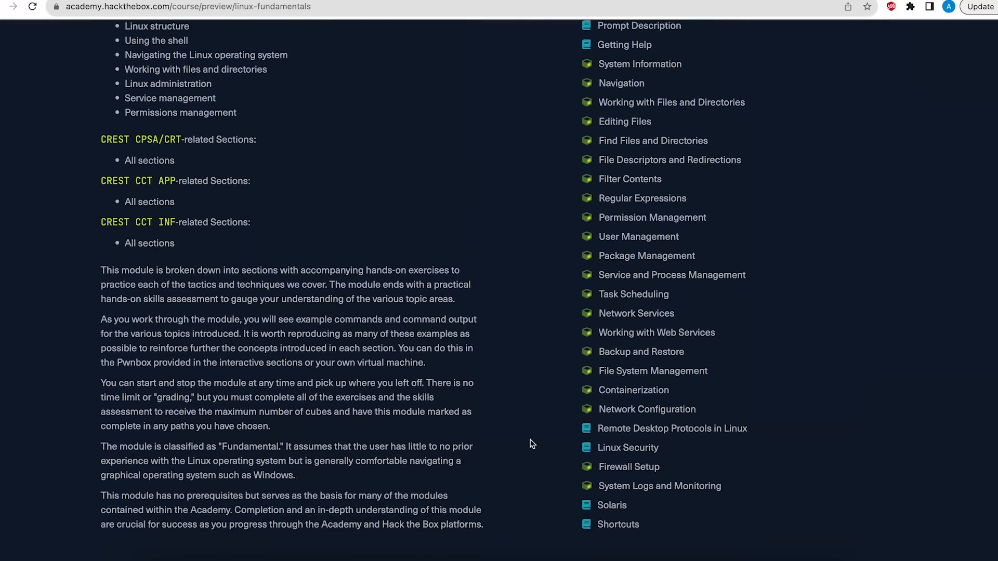
scroll("up", 3)
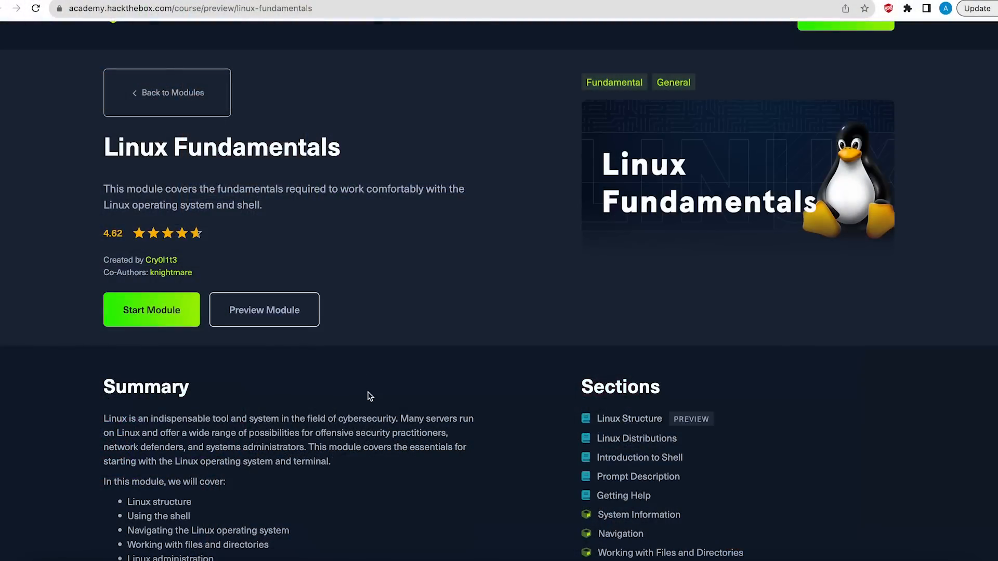
Read down through the Linux Structure section preview of Linux Fundamentals
scroll("down", 3)
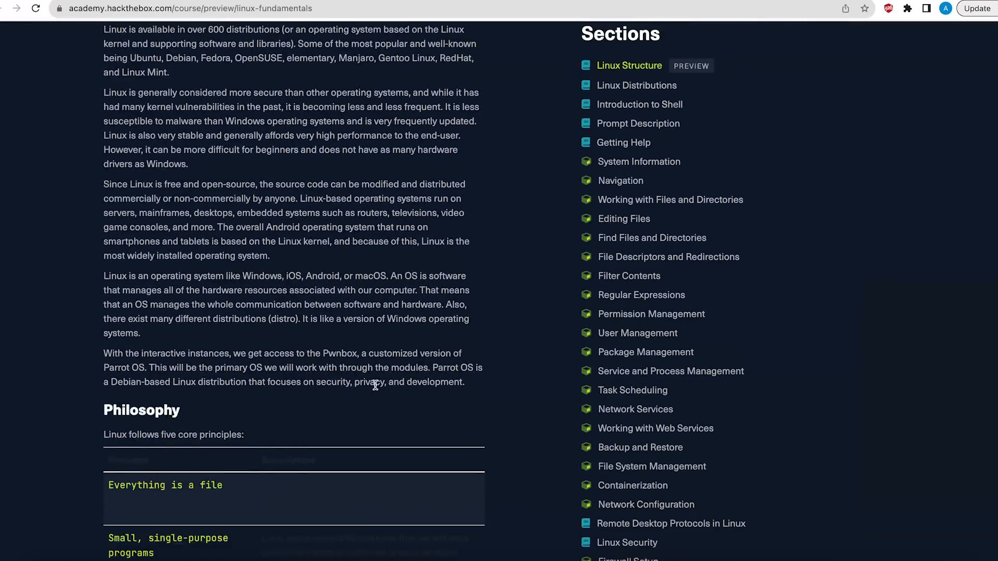
scroll("down", 3)
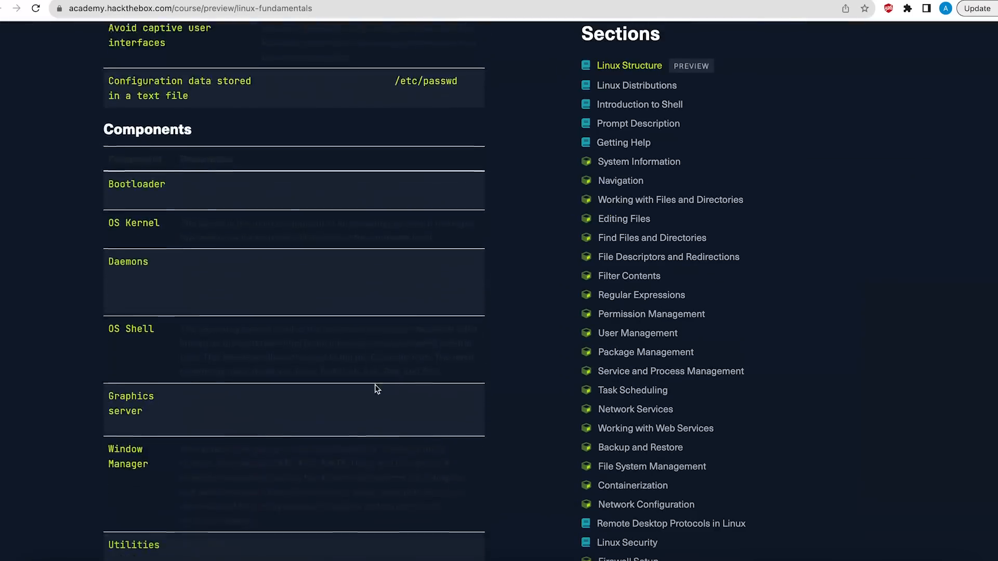
scroll("down", 3)
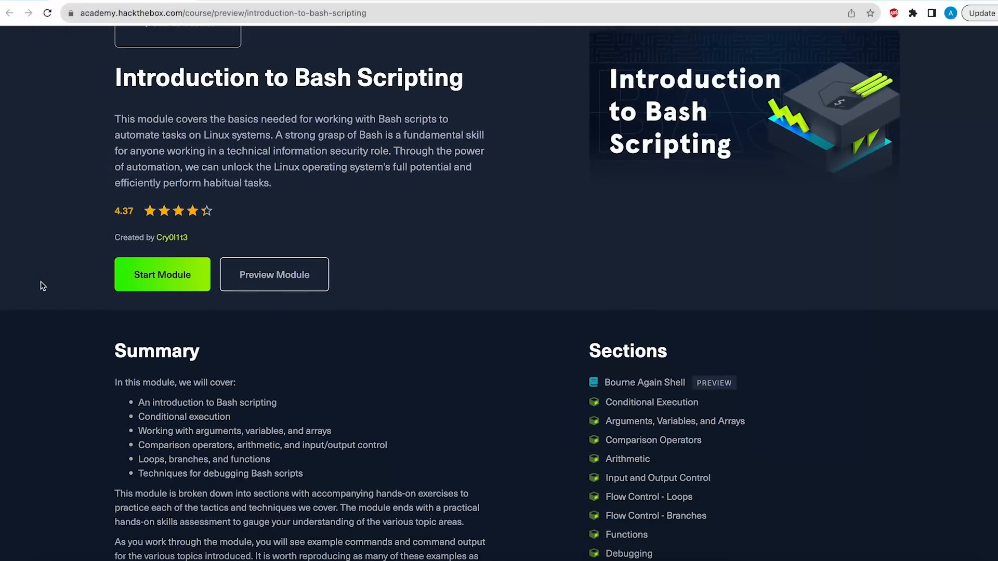
Scroll the Introduction to Bash Scripting module page down to its sections
scroll("down", 3)
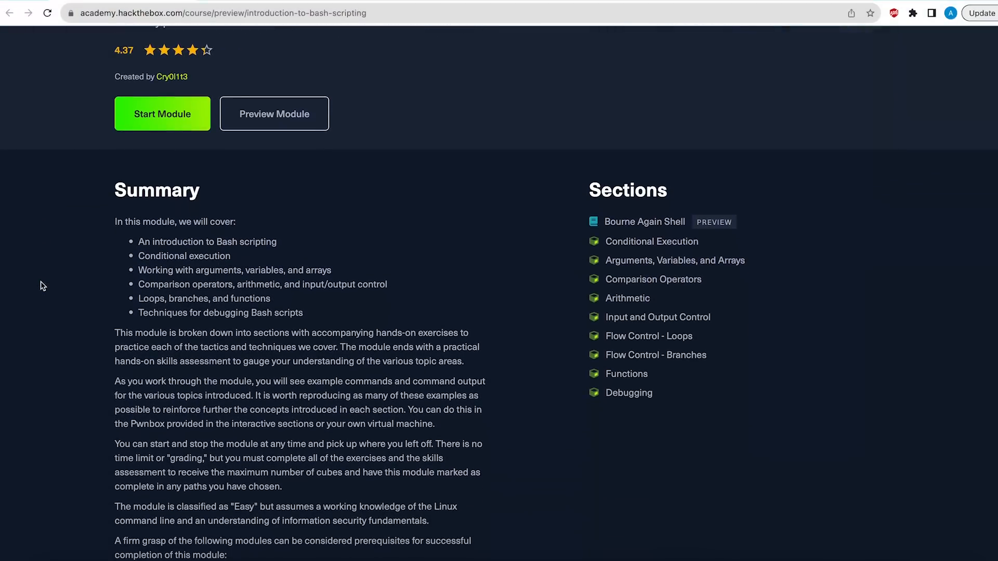
scroll("down", 3)
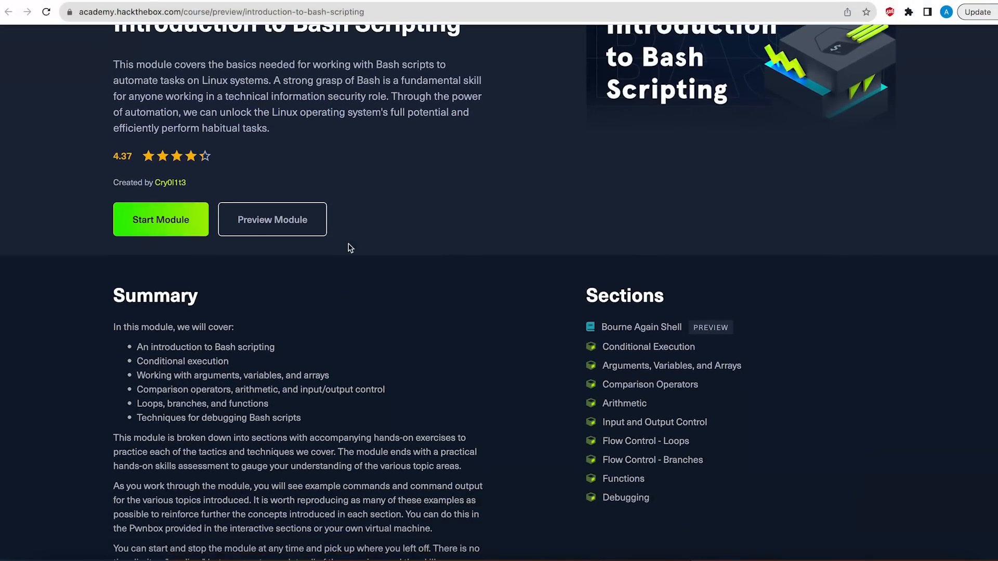
Read through the Bourne Again Shell preview and its CIDR.sh script examples
scroll("down", 3)
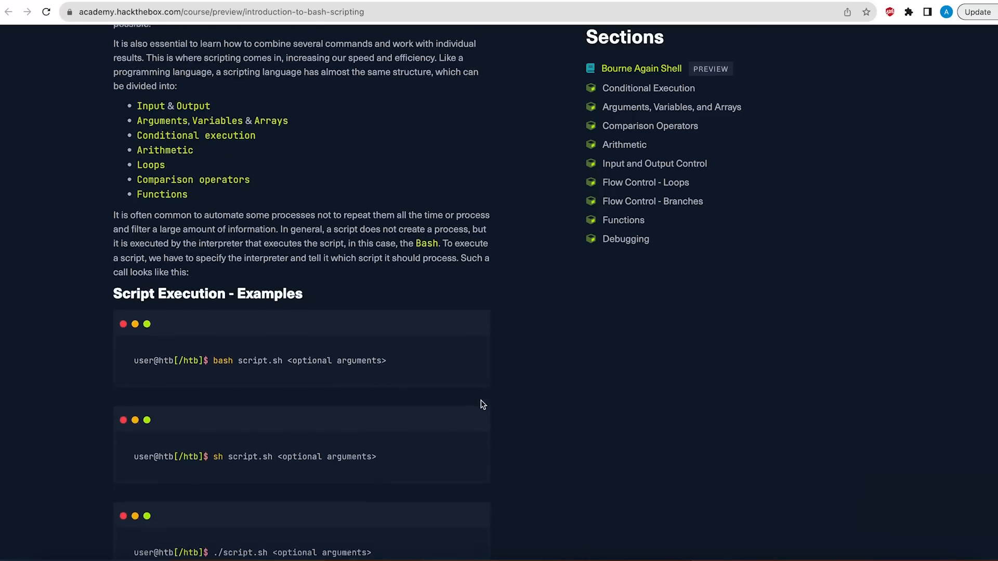
scroll("down", 3)
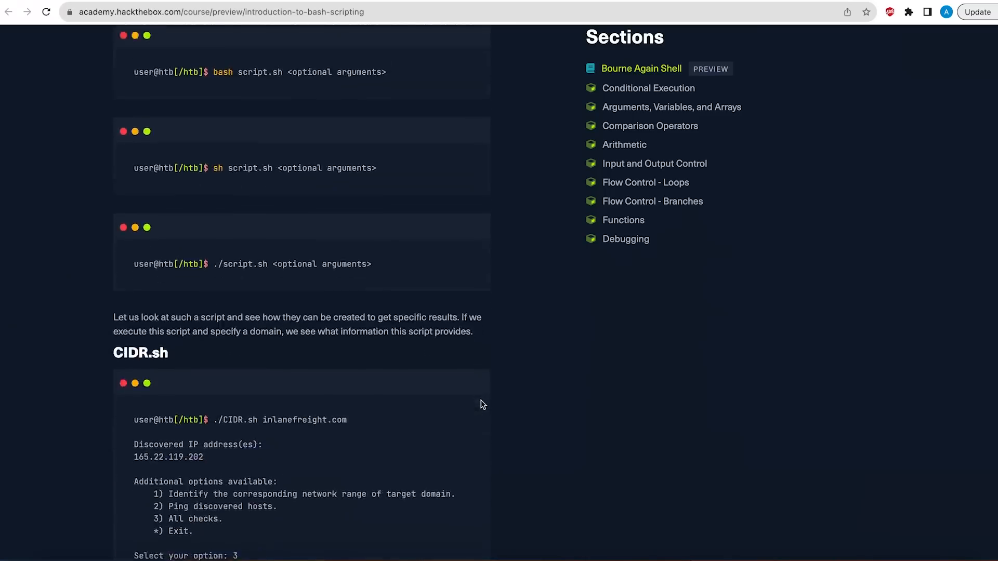
scroll("down", 3)
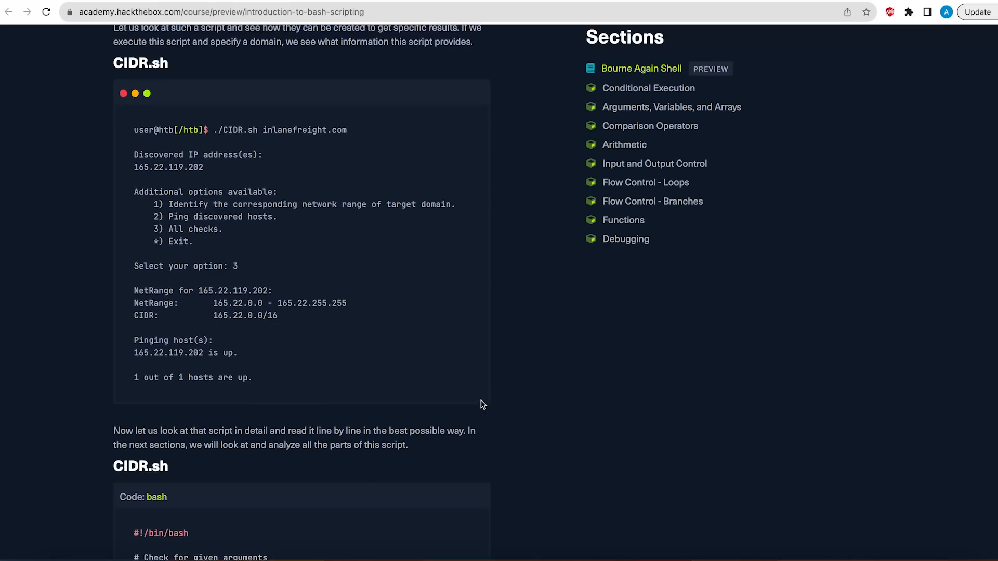
scroll("down", 3)
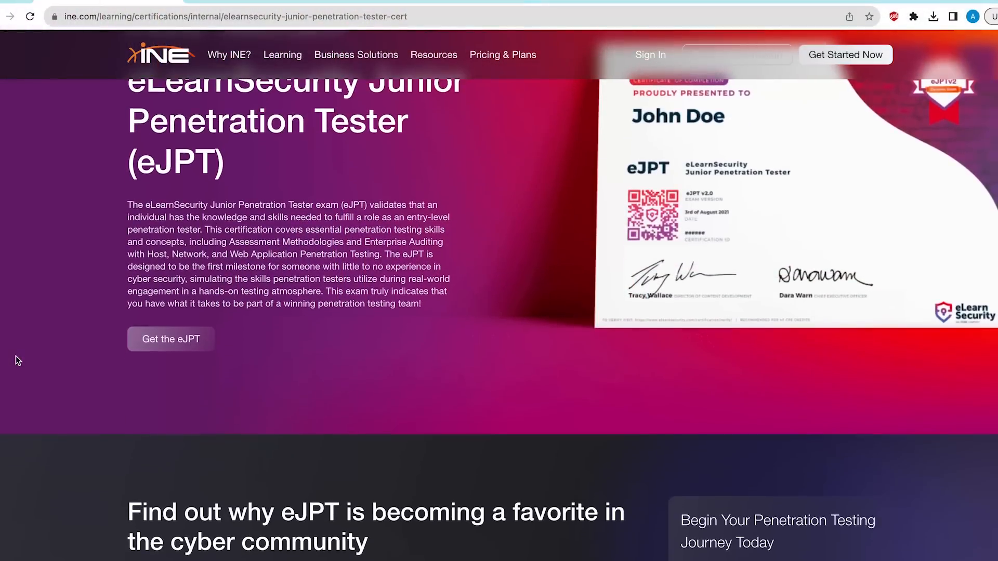
Scroll the eJPT page through its price, Topics and Skills Covered, and Penetration Testing Student path, then back up
scroll("down", 3)
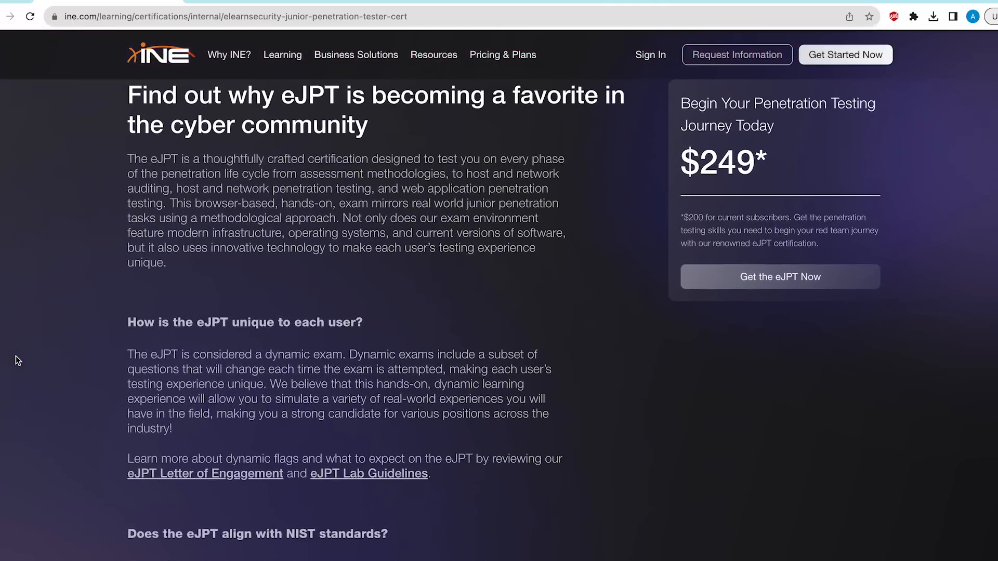
scroll("down", 3)
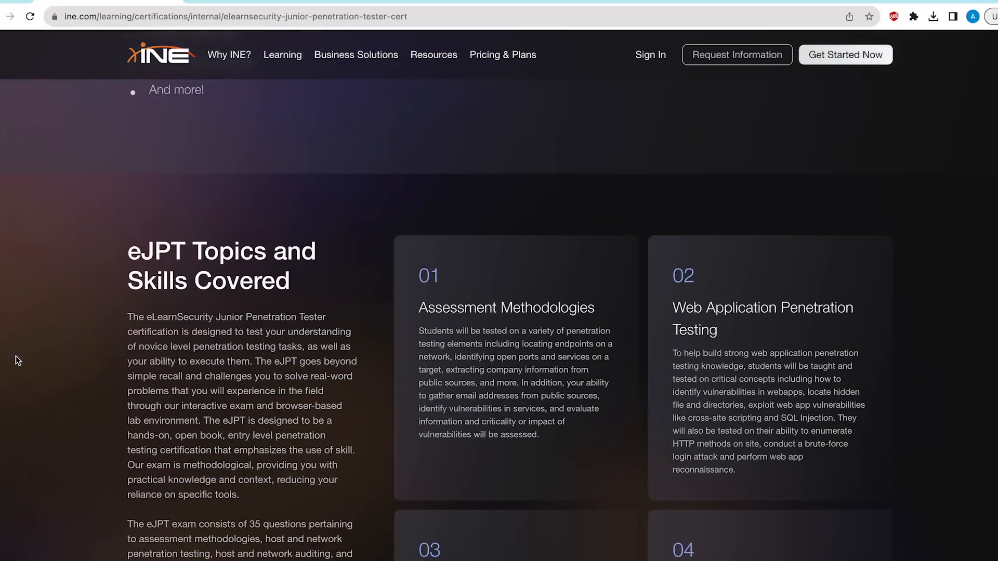
scroll("down", 3)
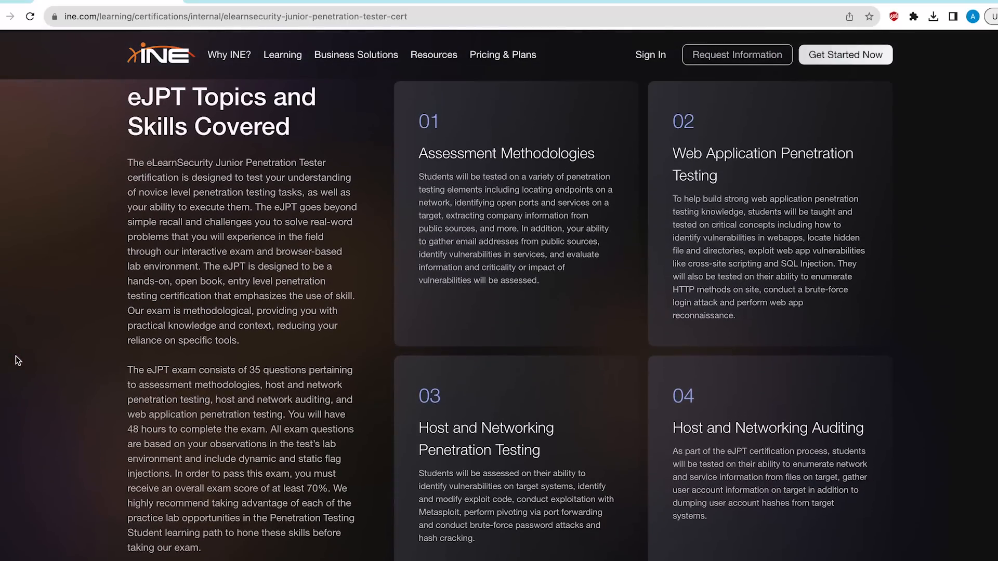
scroll("down", 3)
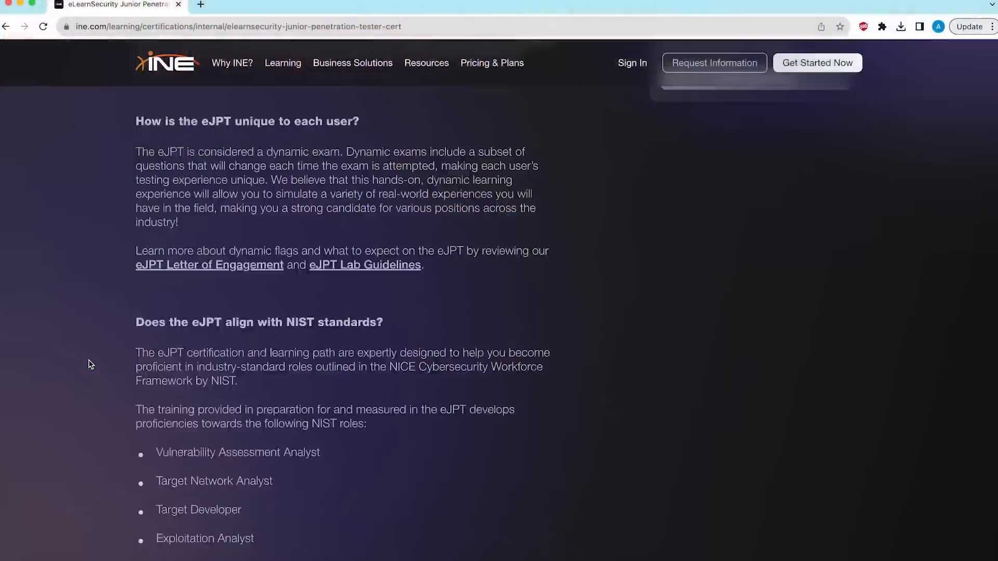
scroll("up", 3)
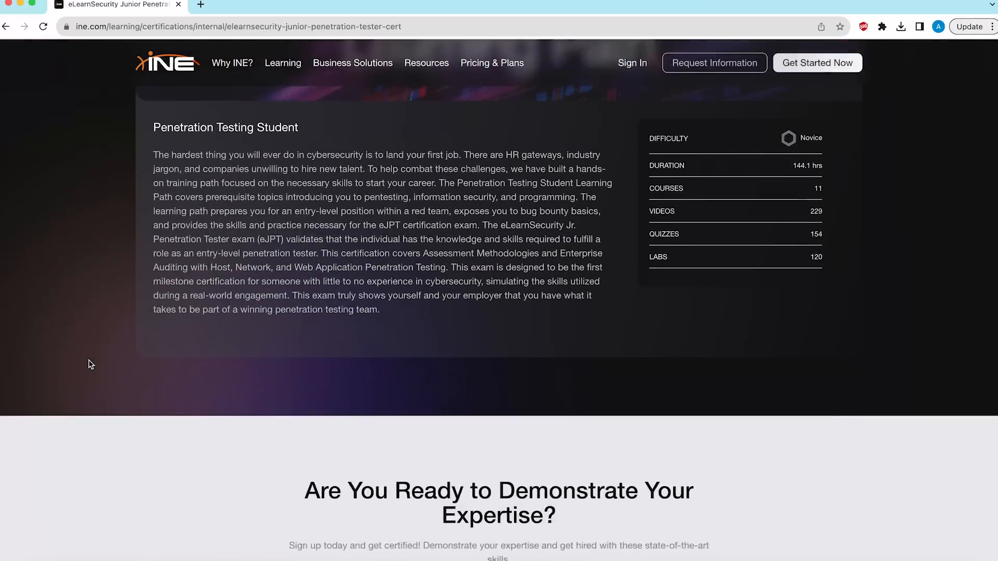
scroll("up", 3)
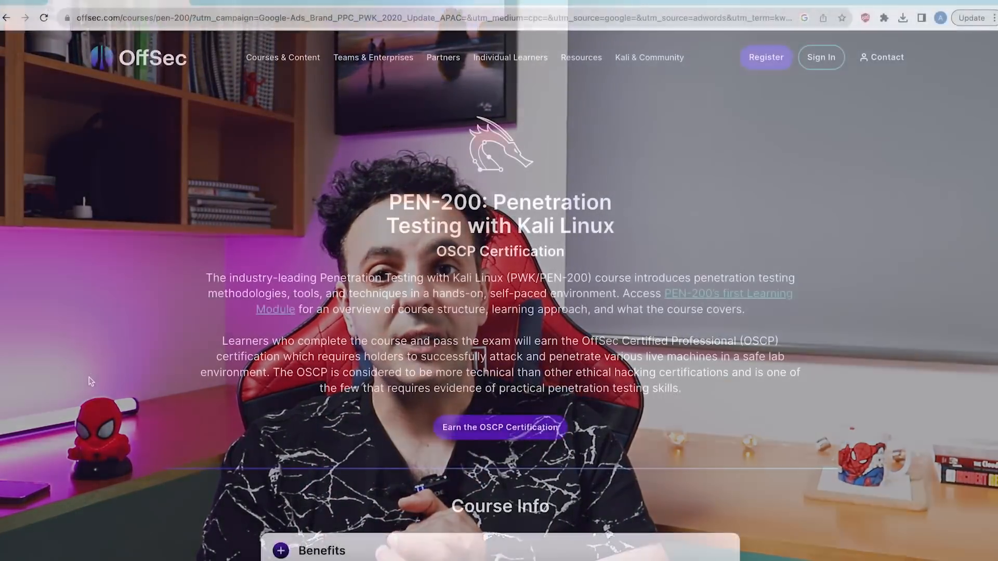
Expand the Benefits section of the PEN-200 course info
scroll("down", 3)
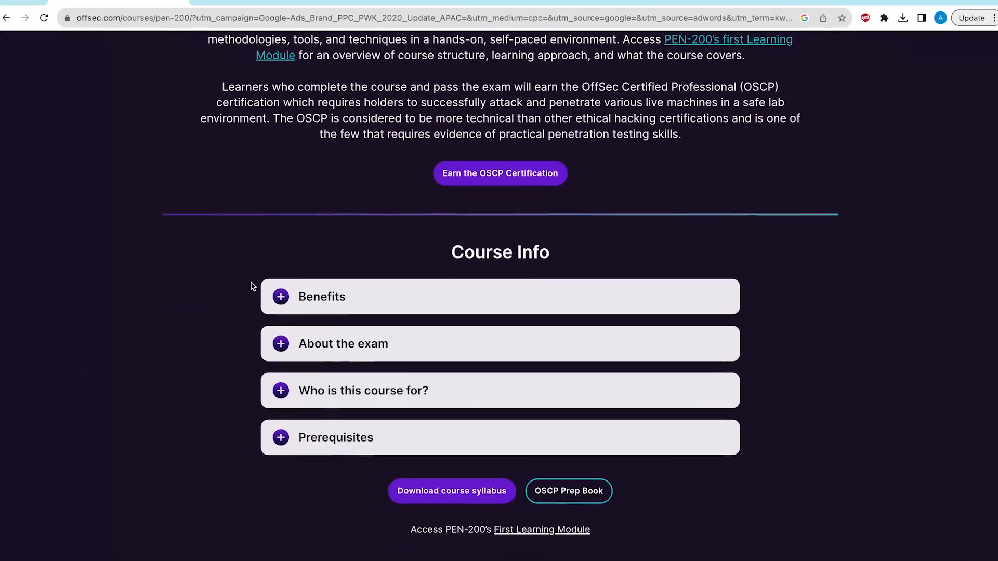
left_click(321, 296)
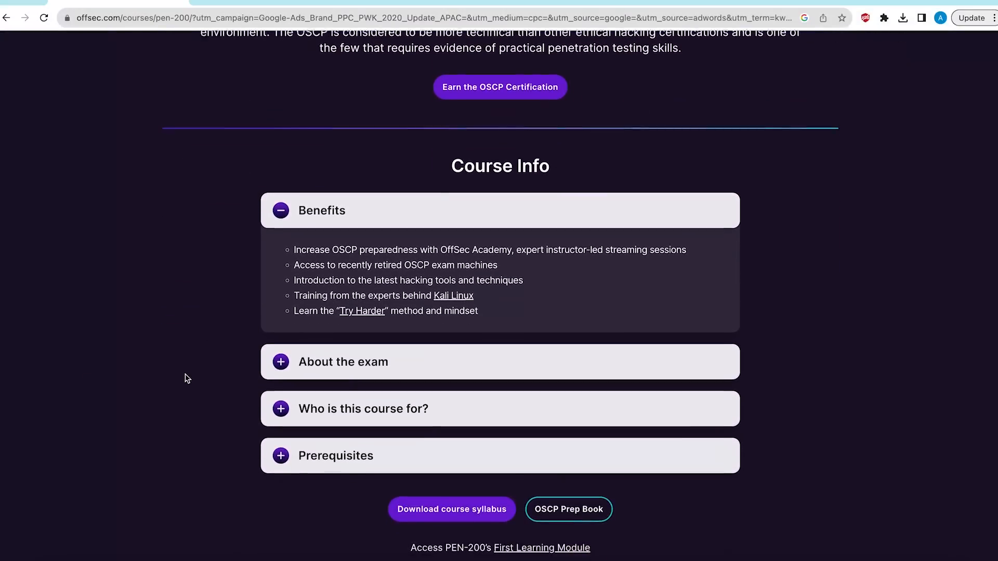
left_click(344, 362)
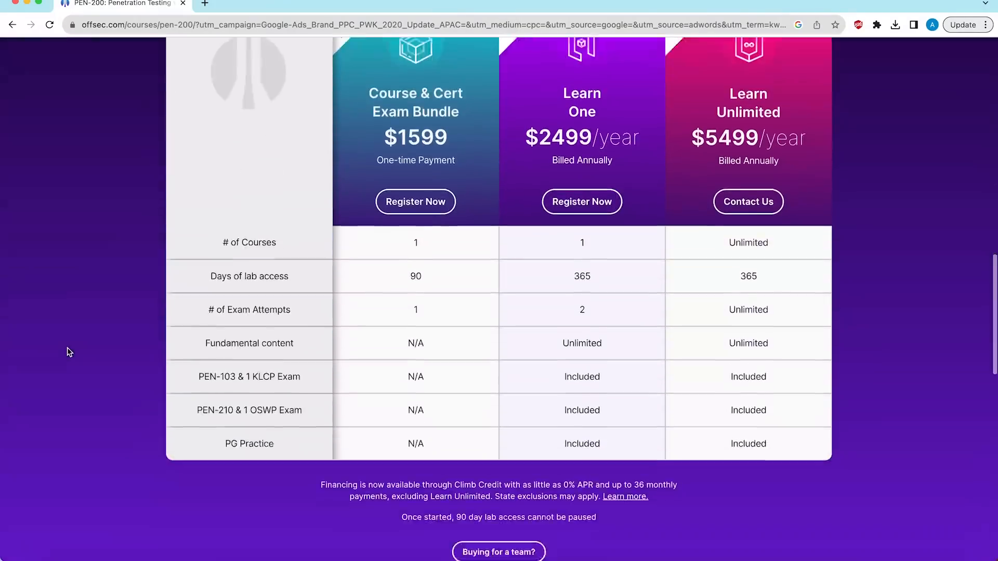
Scroll to the PEN-200 enrolment pricing table and expand the Syllabus details
scroll("down", 3)
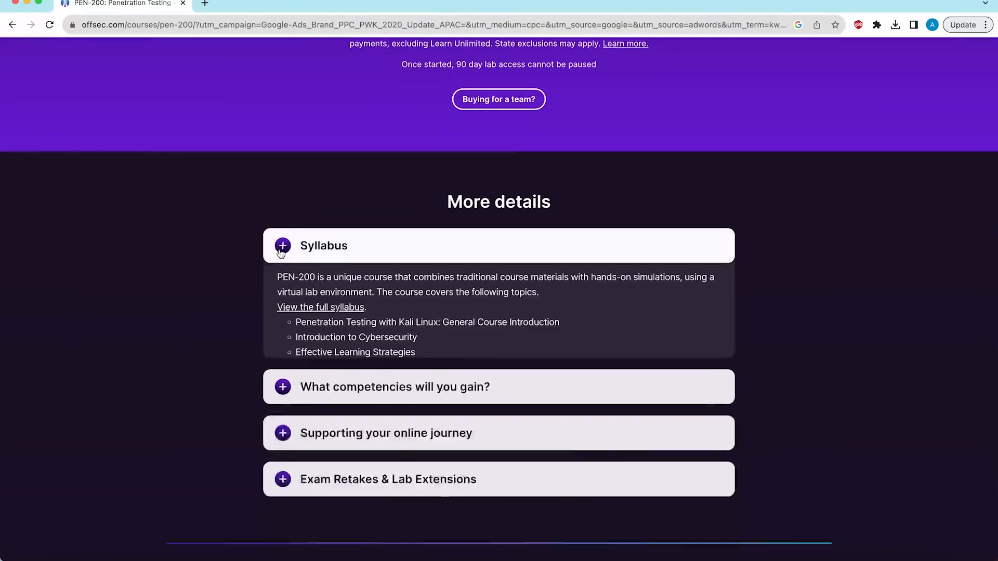
left_click(283, 245)
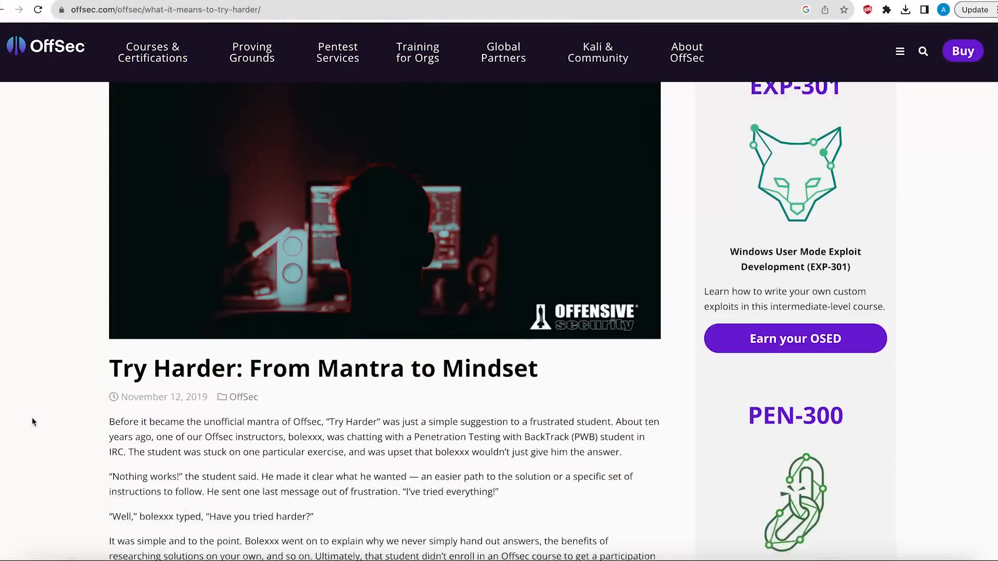
Scroll down through the opening of OffSec's 'Try Harder: From Mantra to Mindset' article
scroll("down", 3)
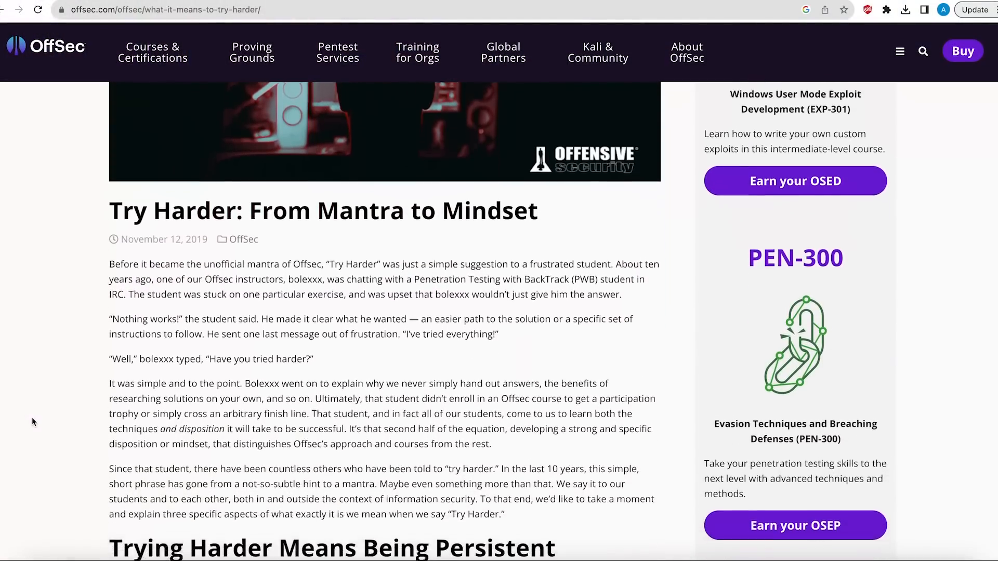
scroll("down", 3)
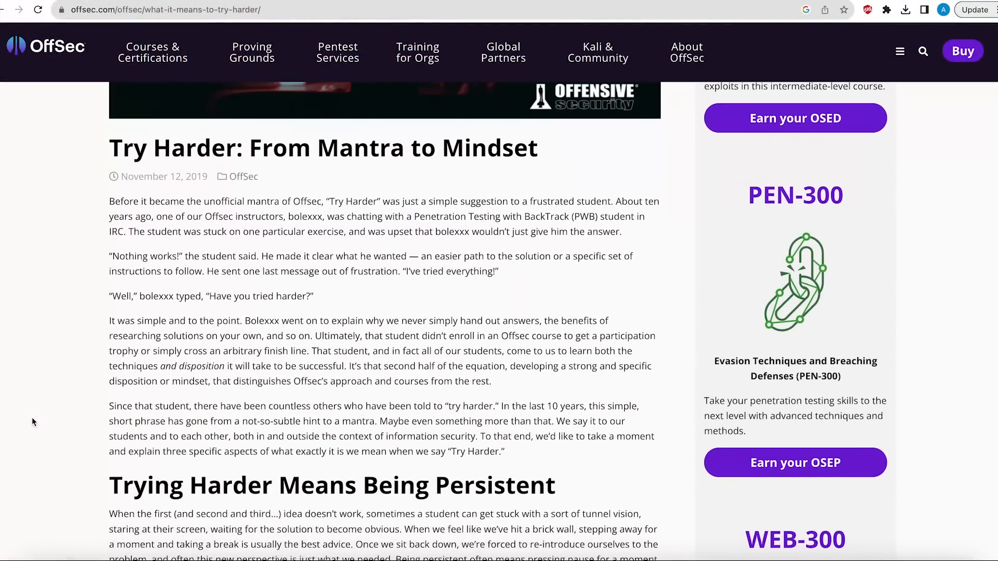
scroll("down", 3)
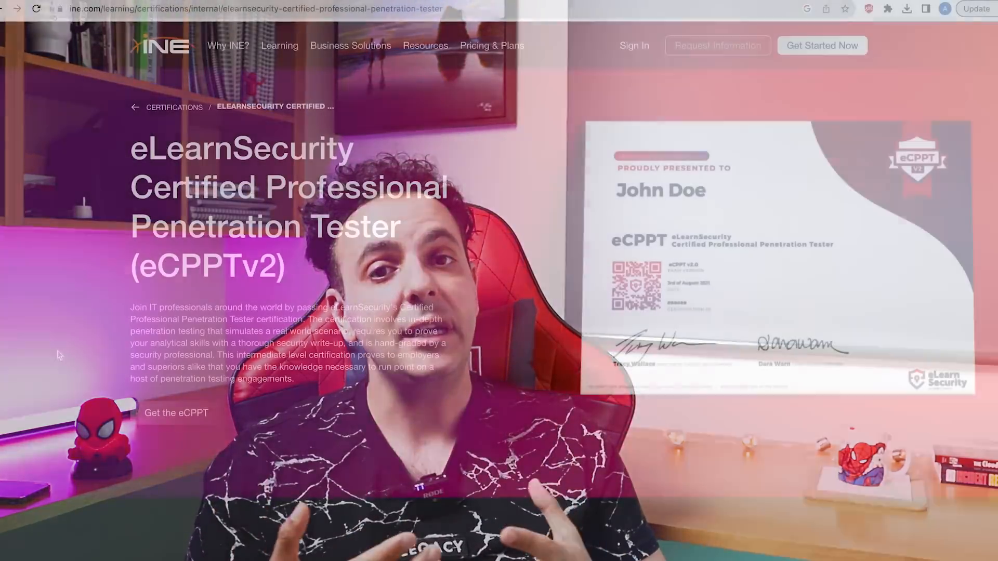
Scroll the eCPPTv2 page past its $400 price down to the eCPPT Learning Objectives cards
scroll("down", 3)
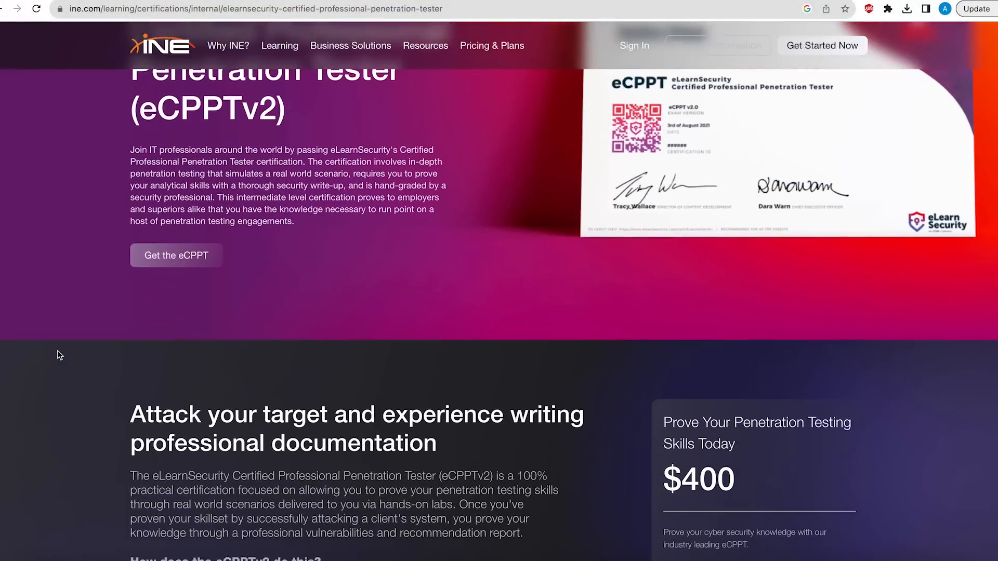
scroll("down", 3)
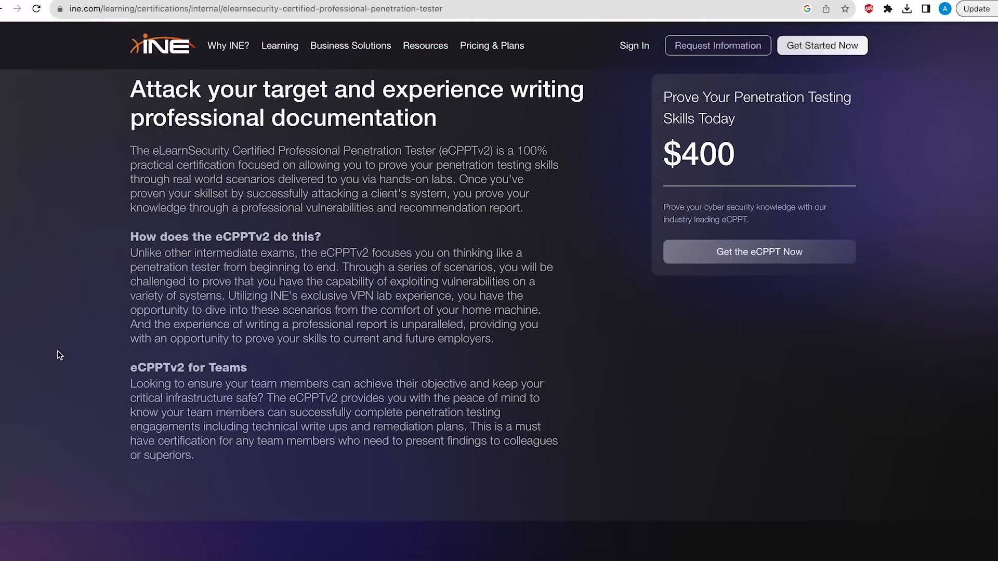
scroll("down", 3)
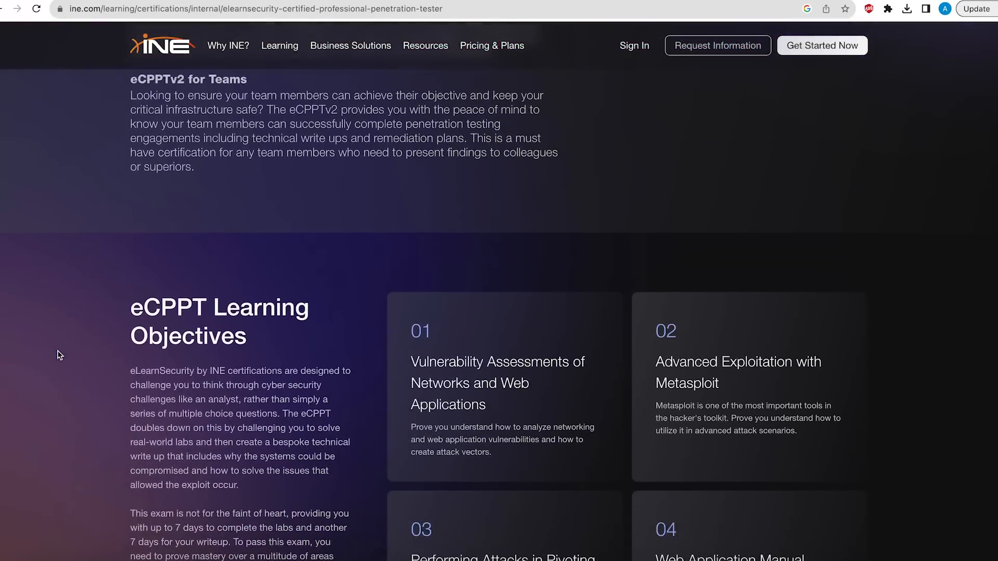
scroll("down", 3)
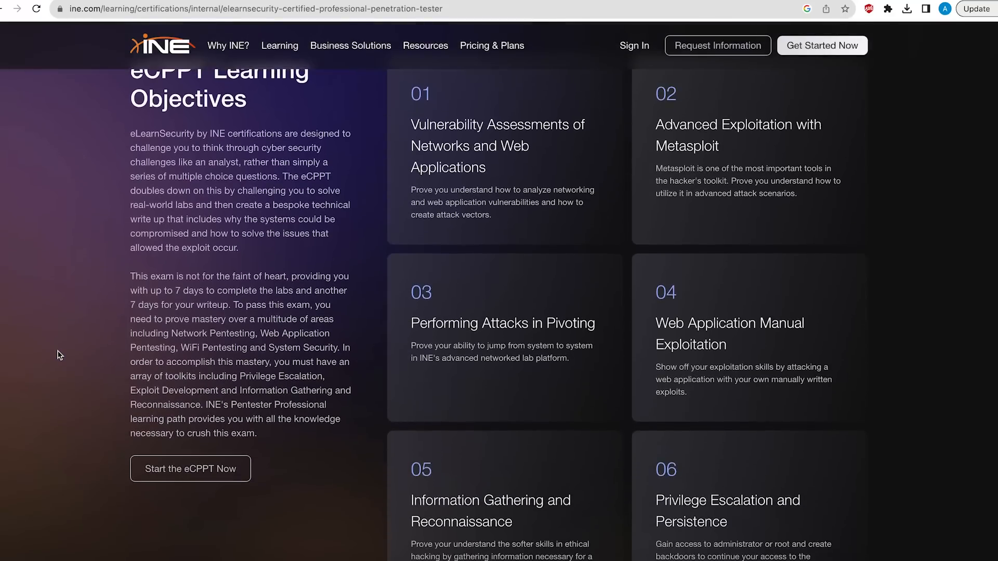
scroll("down", 3)
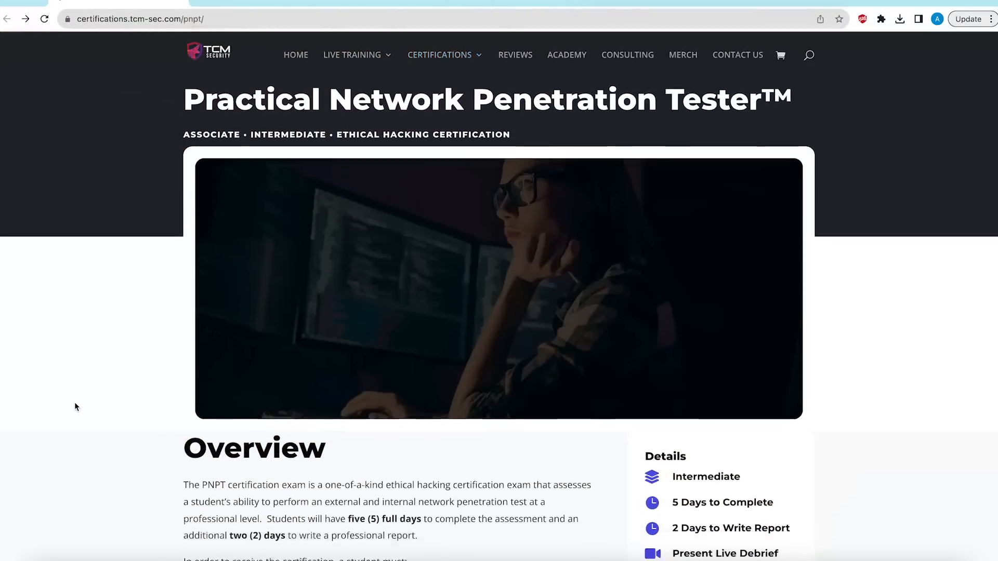
Scroll the PNPT certification page down to its Overview and $399.99–$2,999.99 pricing boxes
scroll("down", 3)
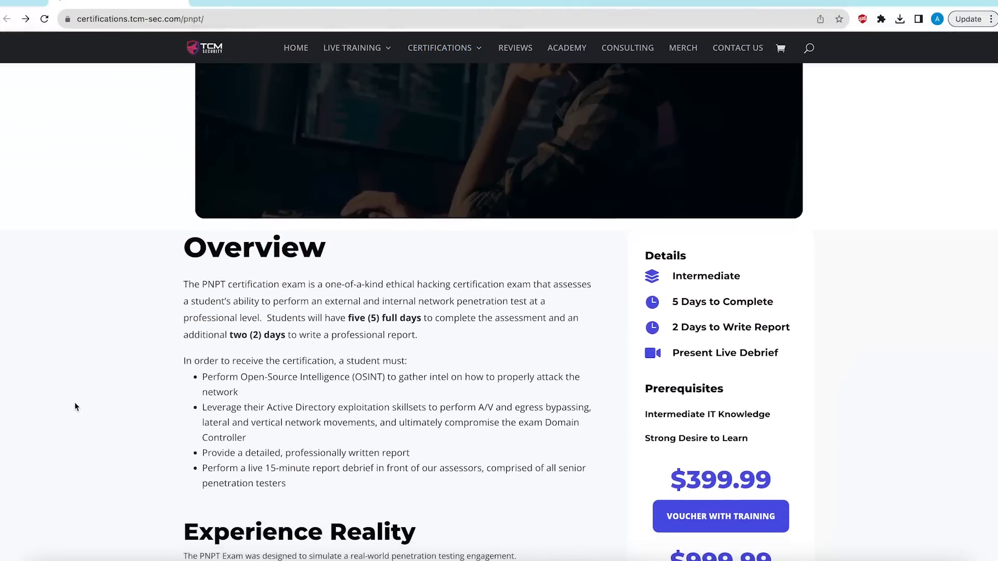
scroll("down", 3)
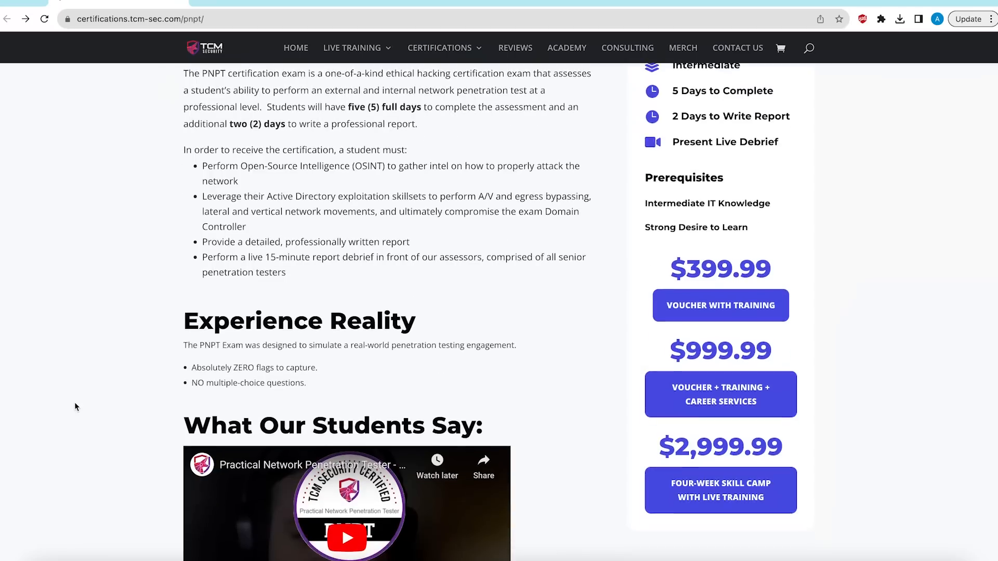
scroll("down", 3)
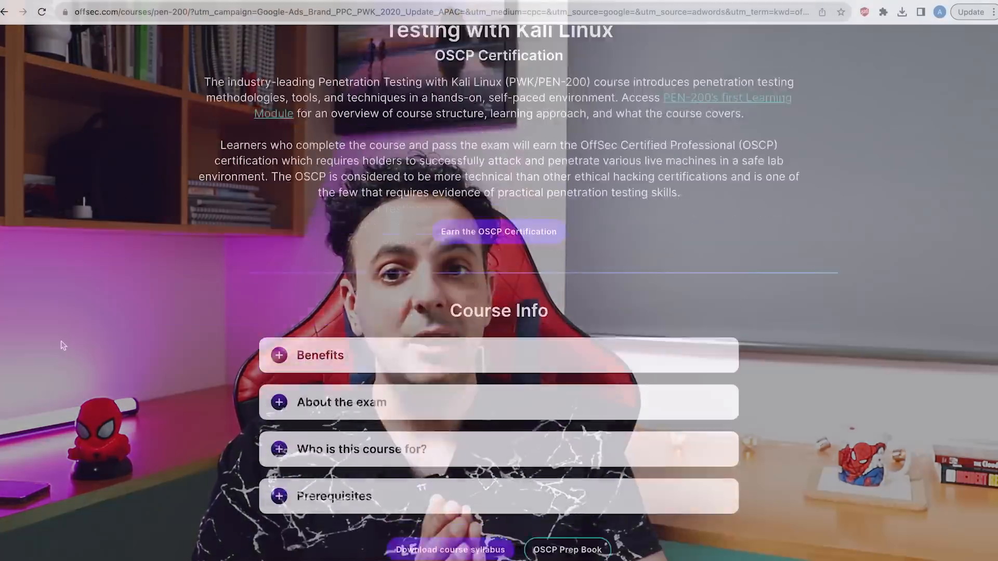
scroll("down", 3)
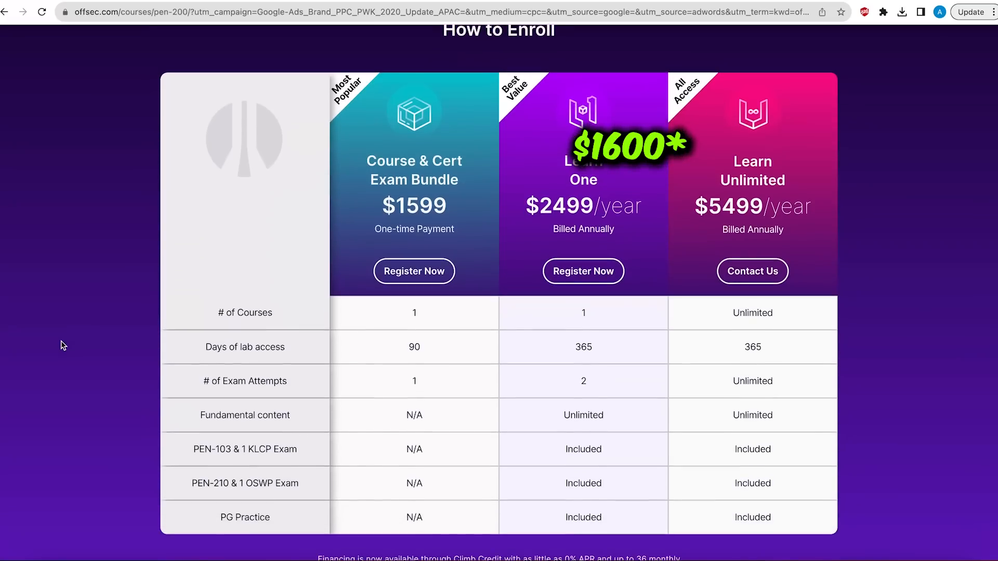
scroll("down", 3)
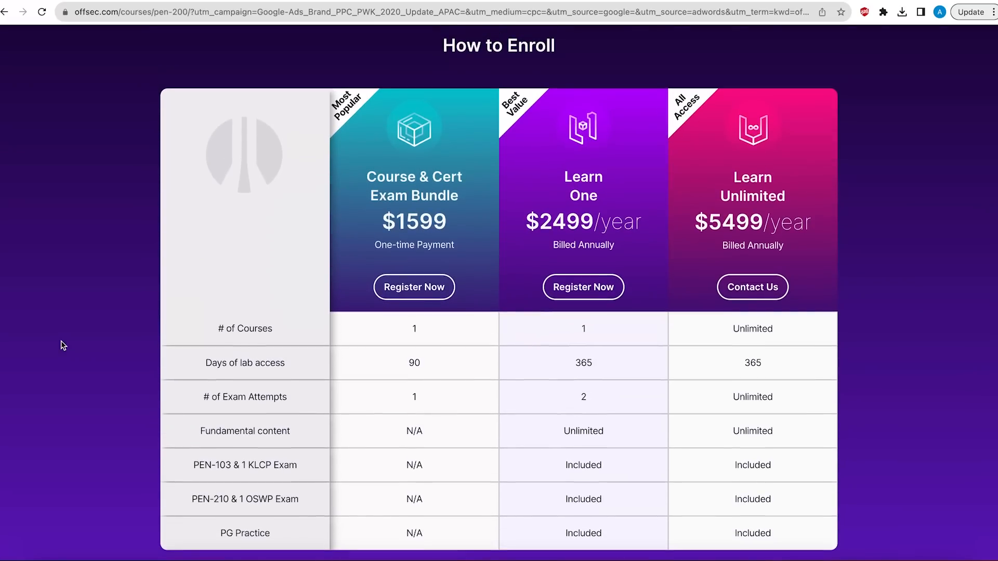
scroll("down", 3)
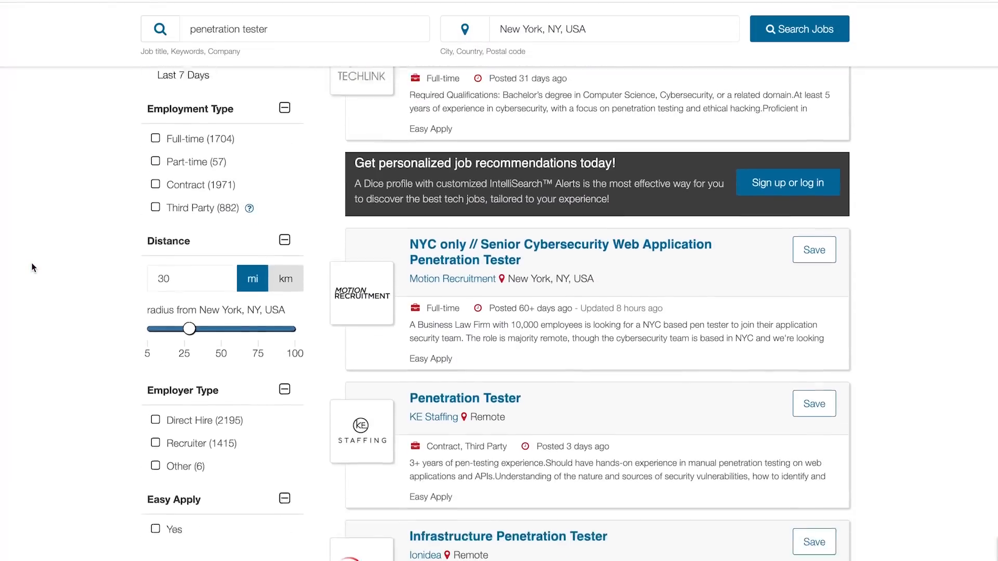
Open KE Staffing's remote Penetration Tester posting ($40–$47) from the New York results
scroll("down", 3)
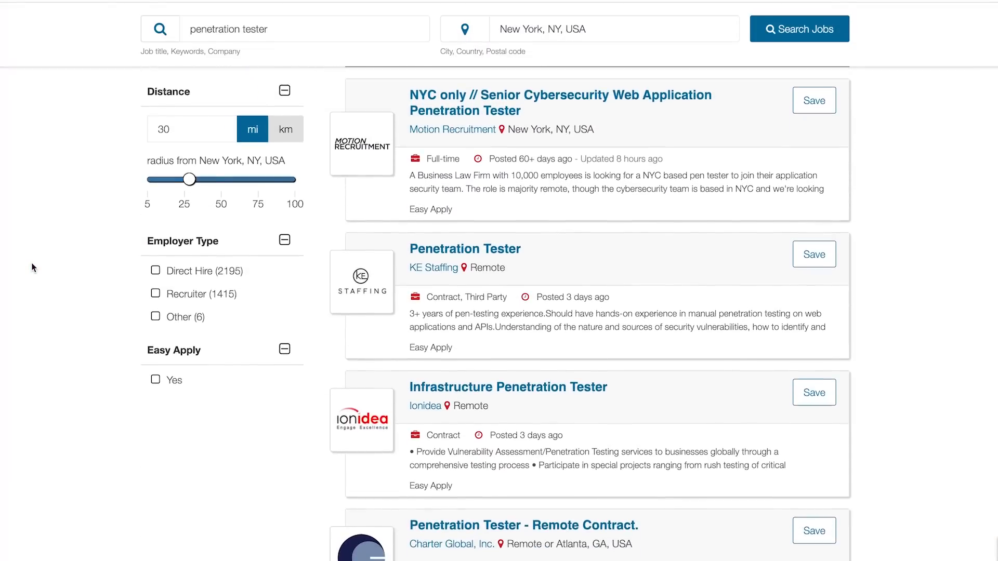
left_click(464, 249)
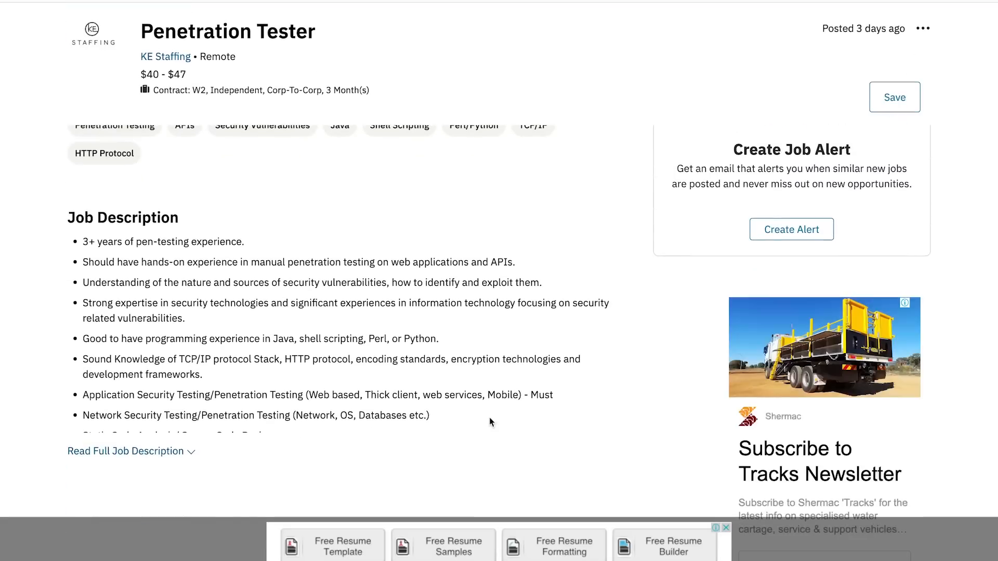
left_click(125, 450)
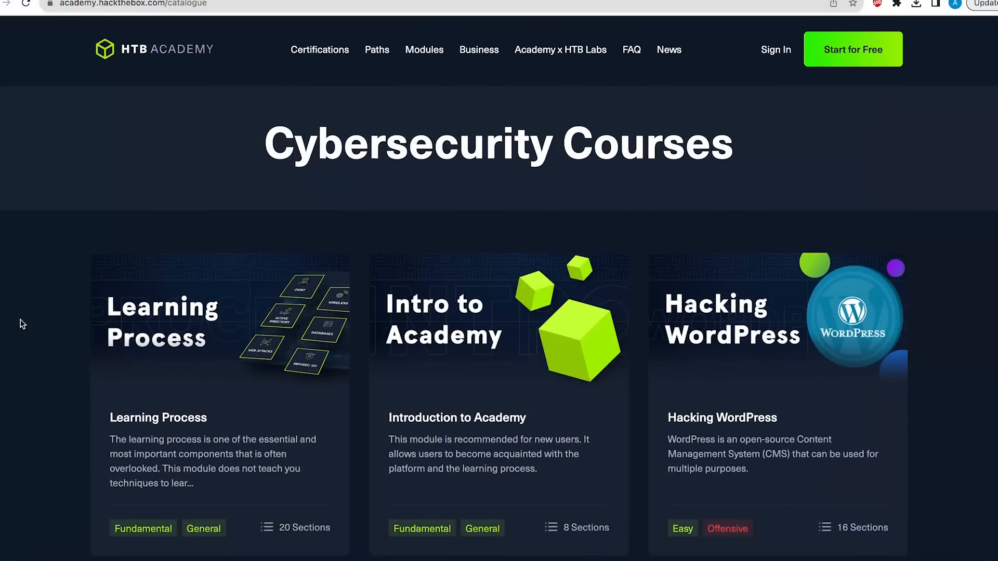
scroll("down", 3)
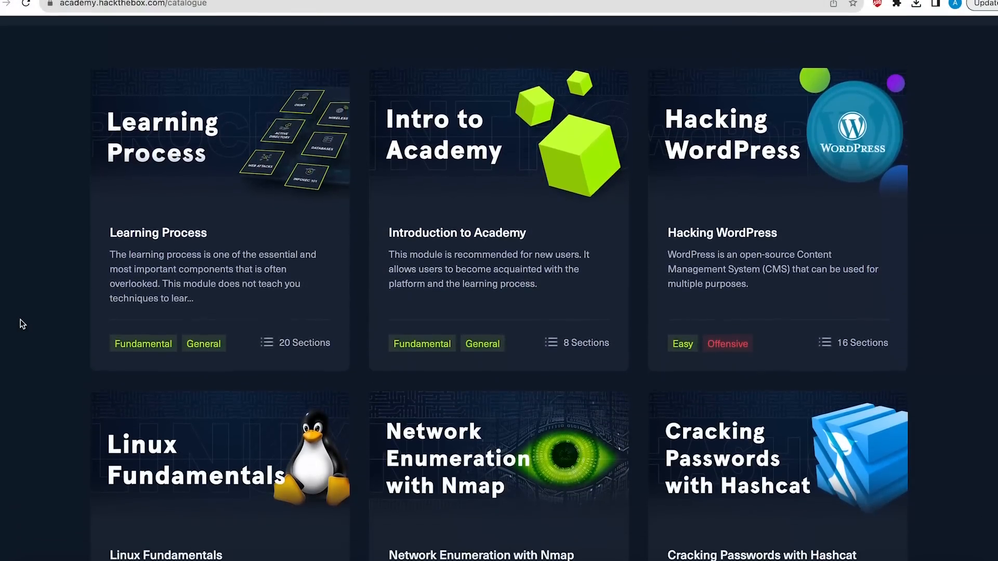
scroll("down", 3)
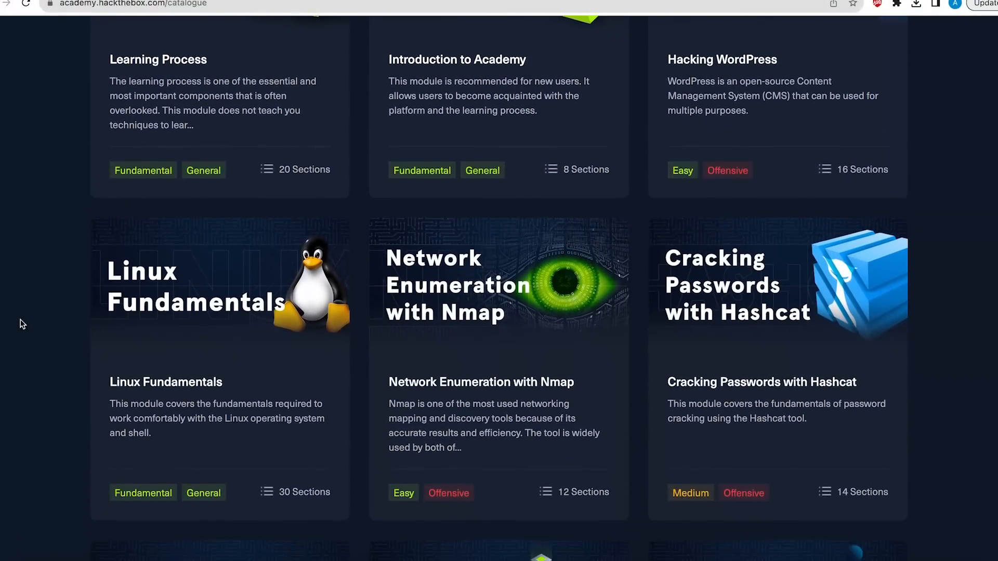
scroll("down", 3)
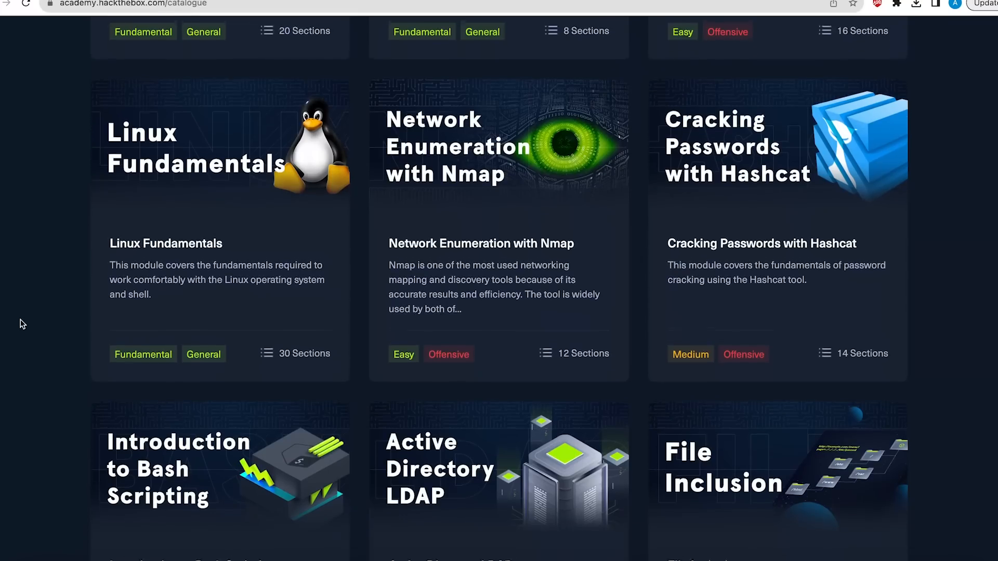
scroll("down", 3)
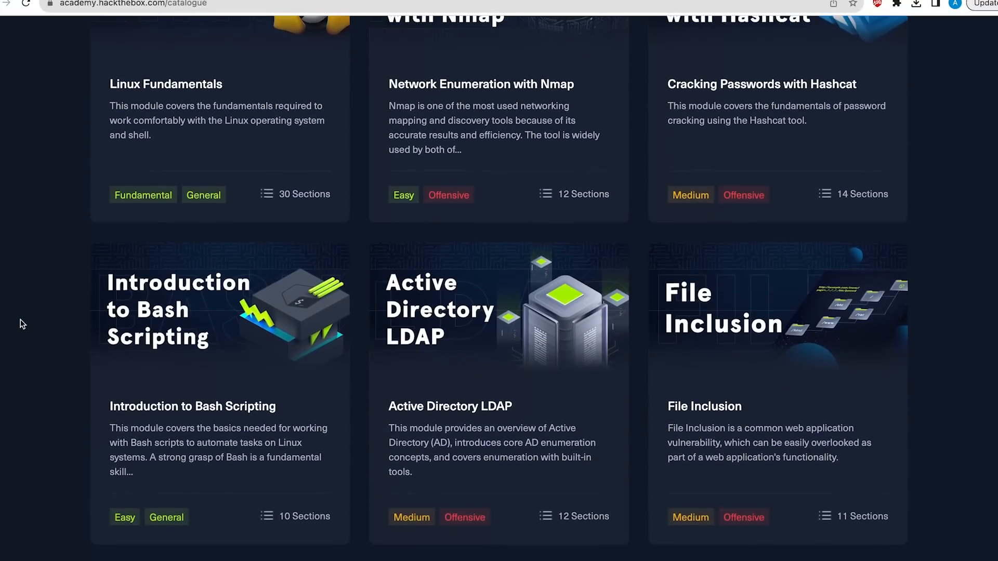
scroll("down", 3)
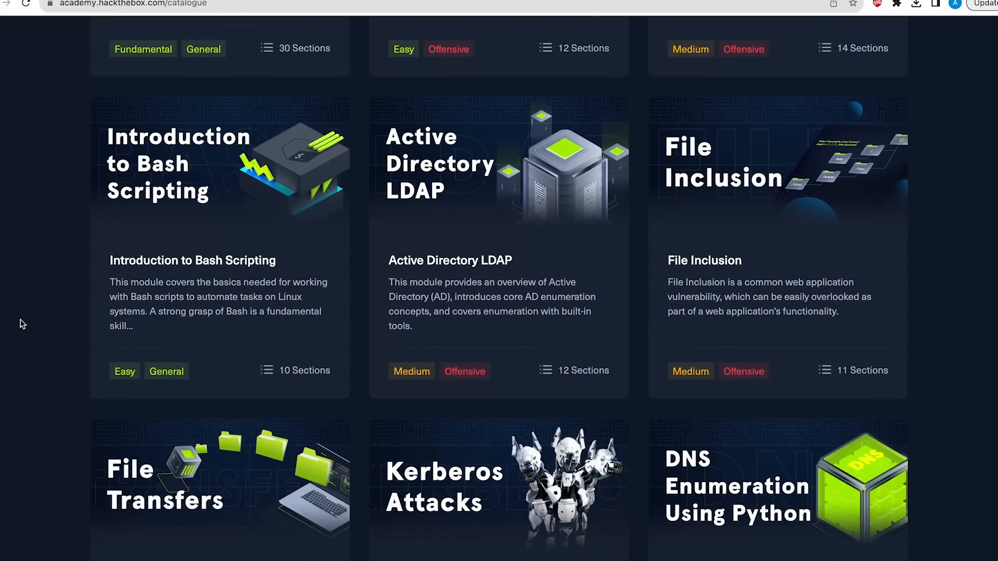
scroll("down", 3)
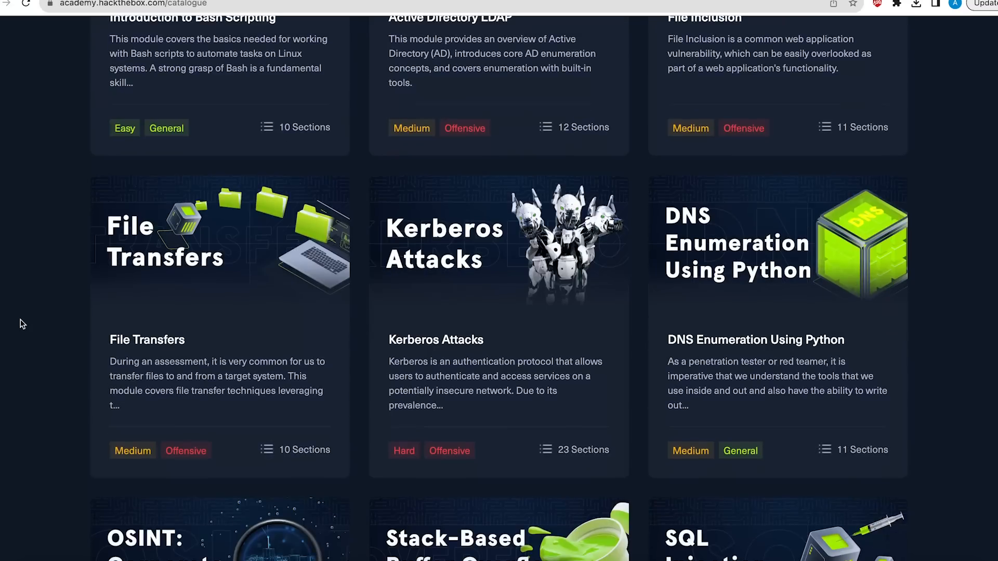
scroll("down", 3)
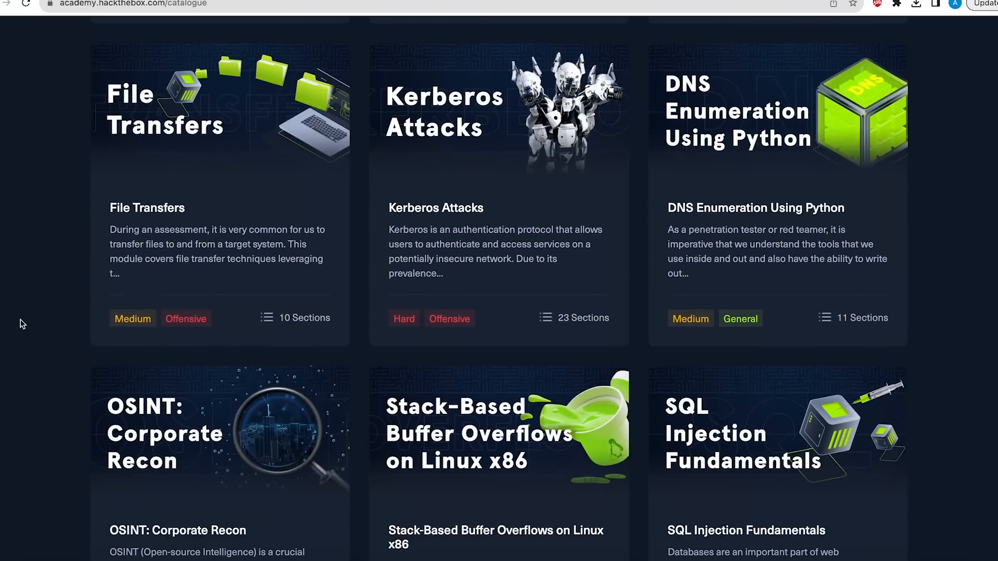
scroll("down", 3)
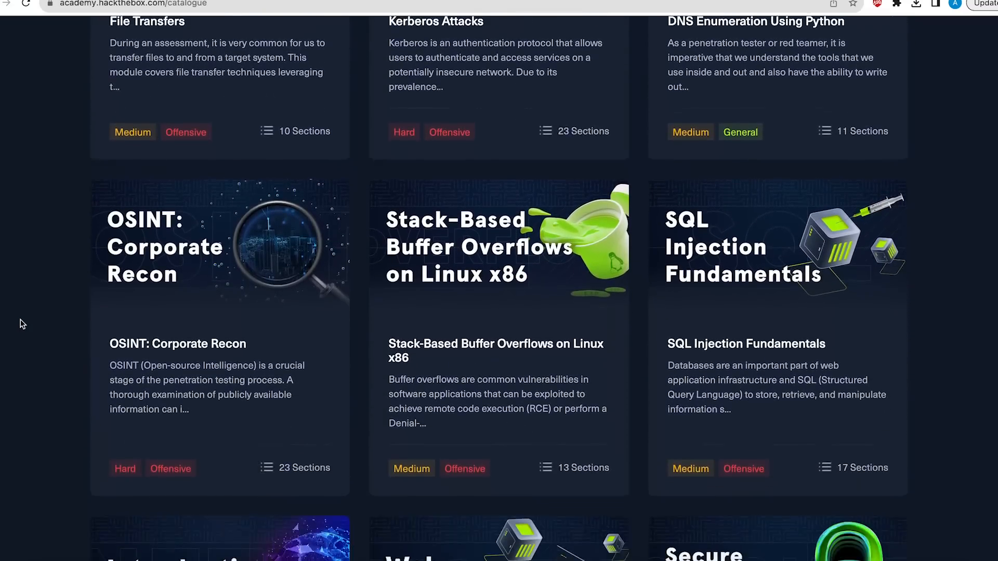
scroll("down", 3)
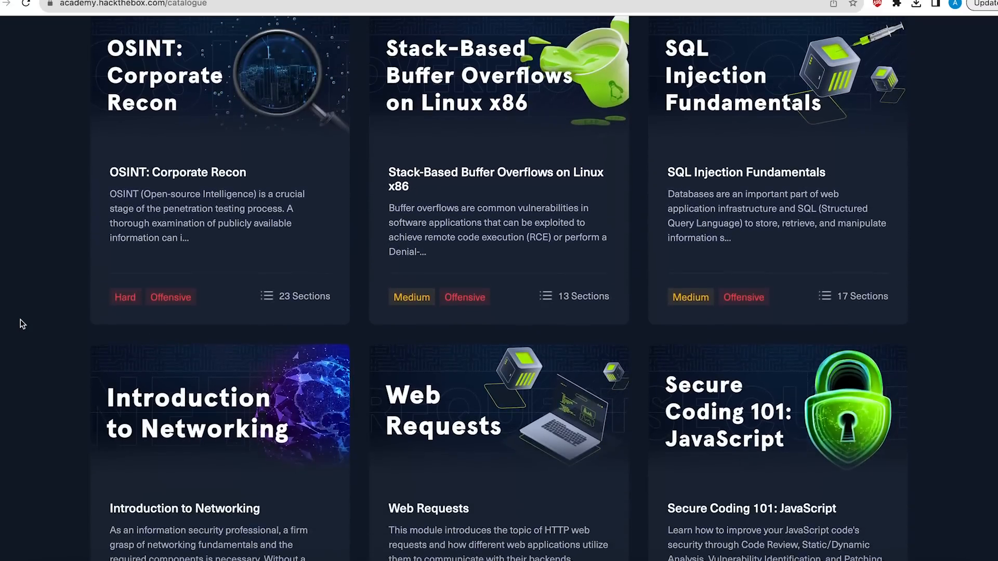
scroll("down", 3)
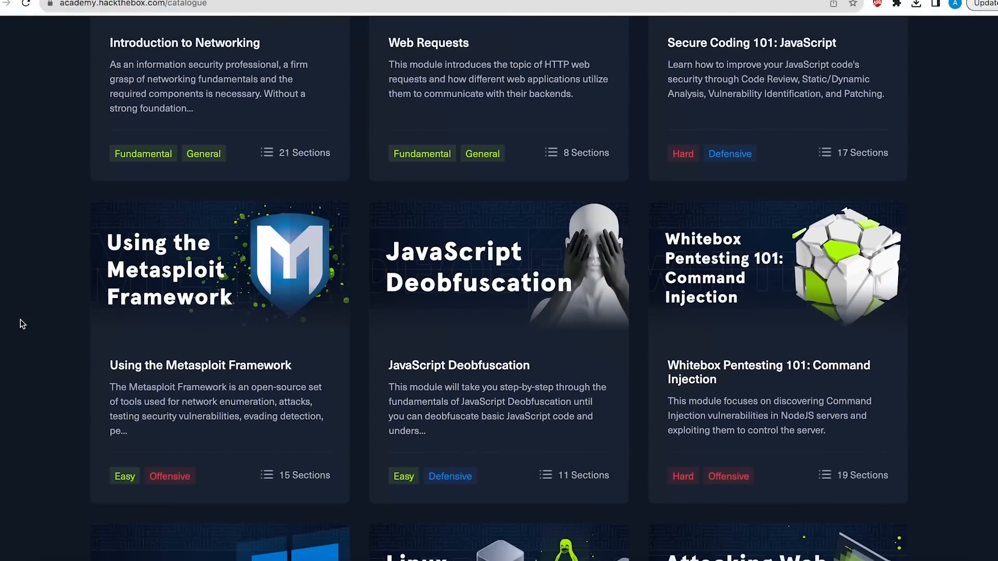
scroll("down", 3)
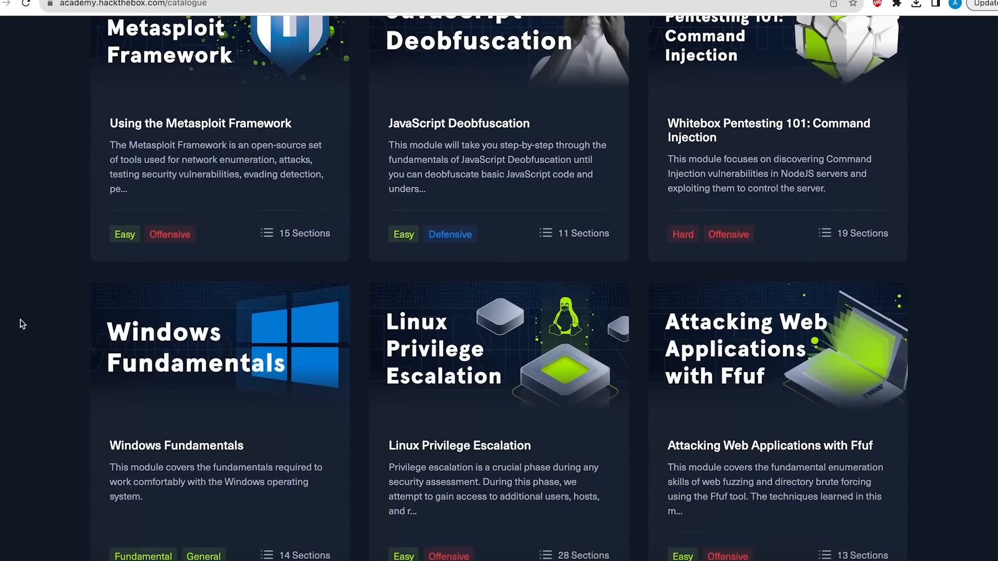
scroll("down", 3)
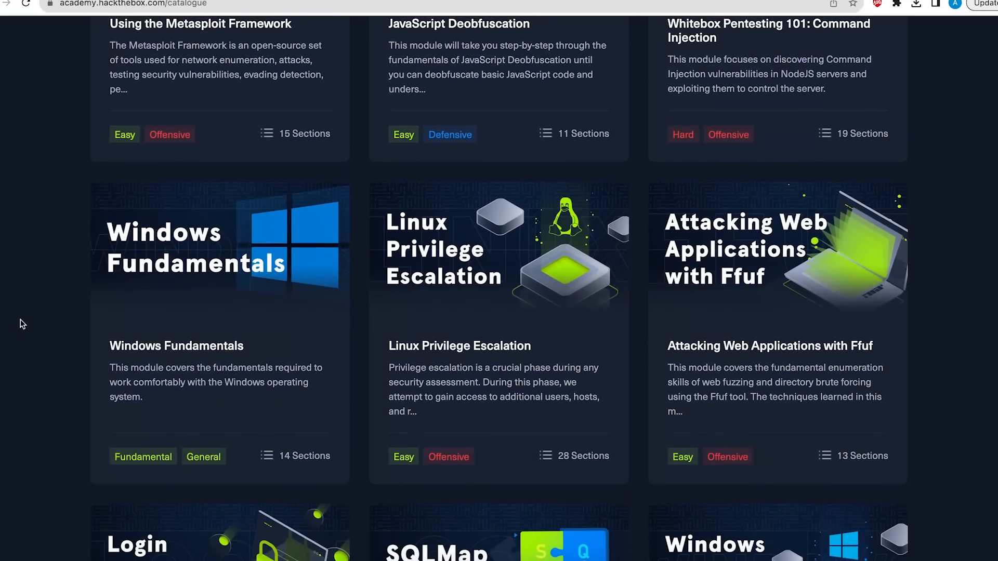
scroll("down", 3)
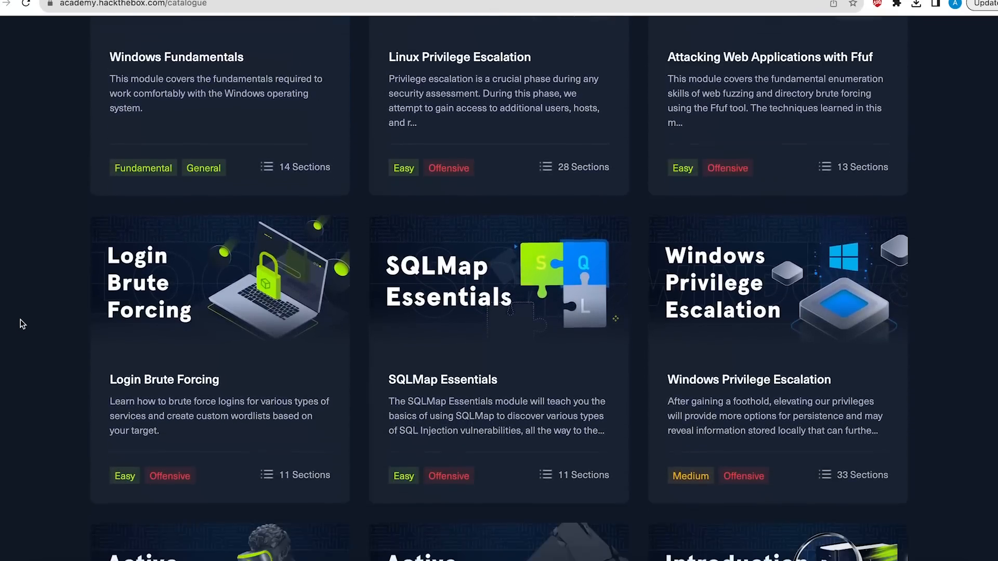
scroll("down", 3)
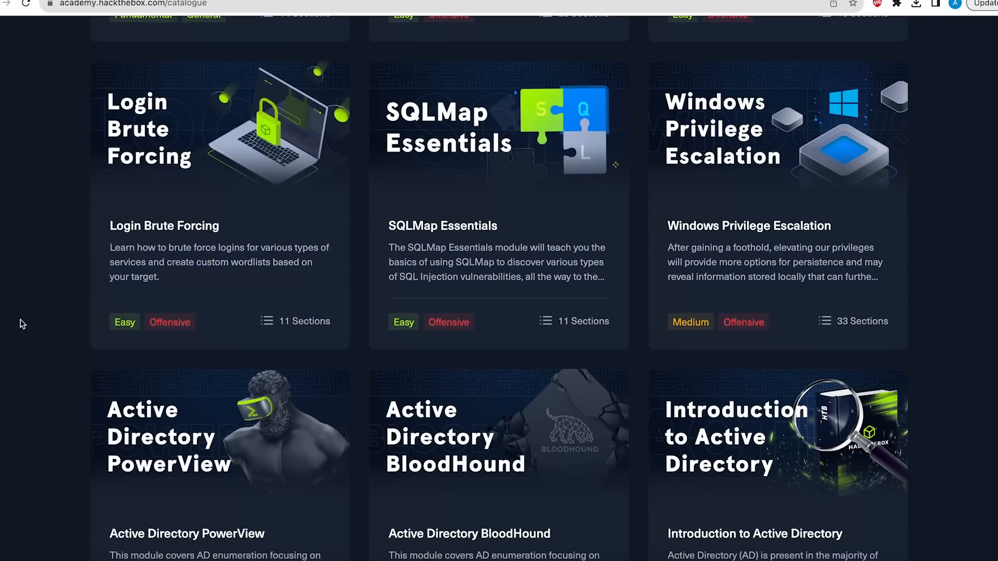
scroll("down", 3)
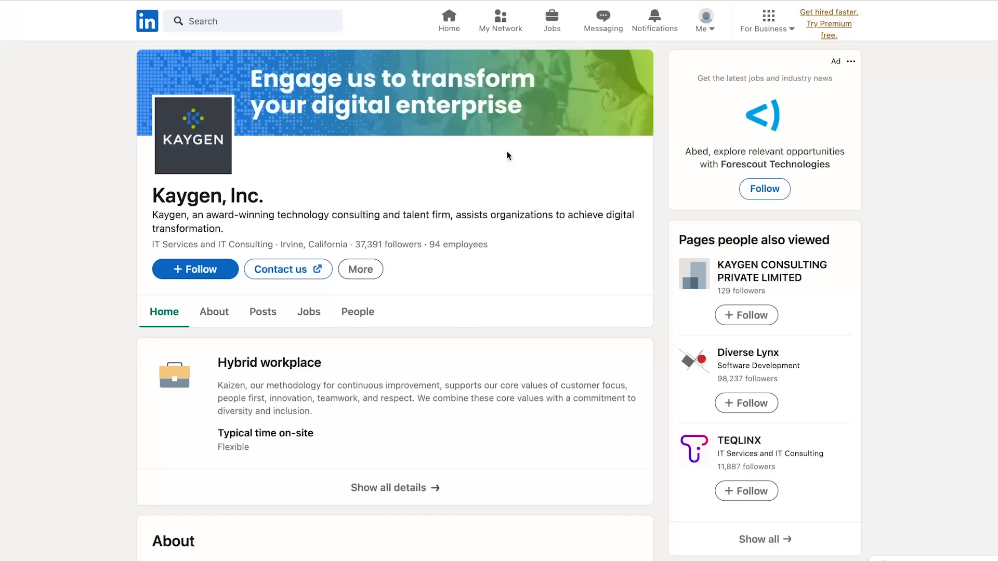
Switch the Kaygen, Inc. company page to its People section
left_click(358, 312)
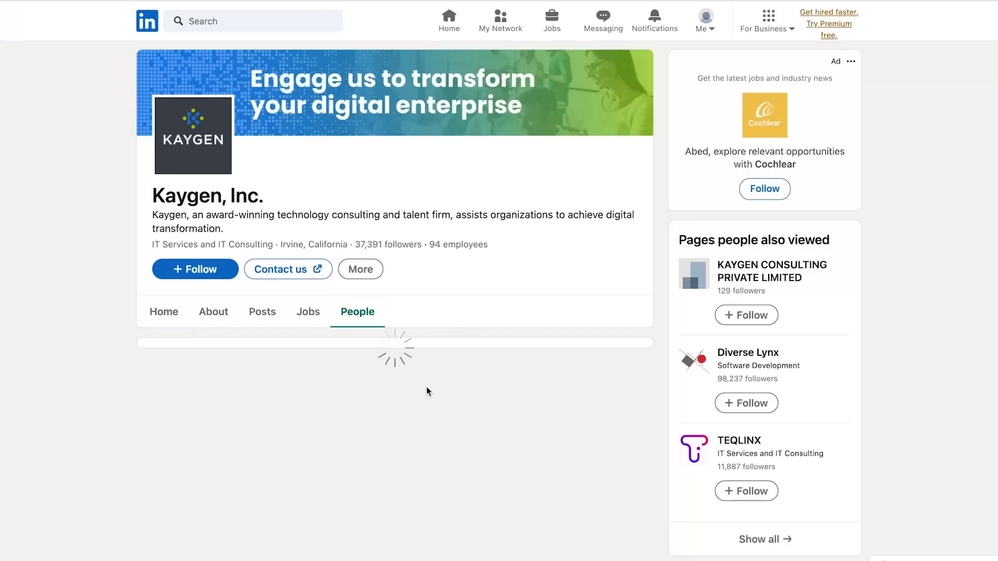